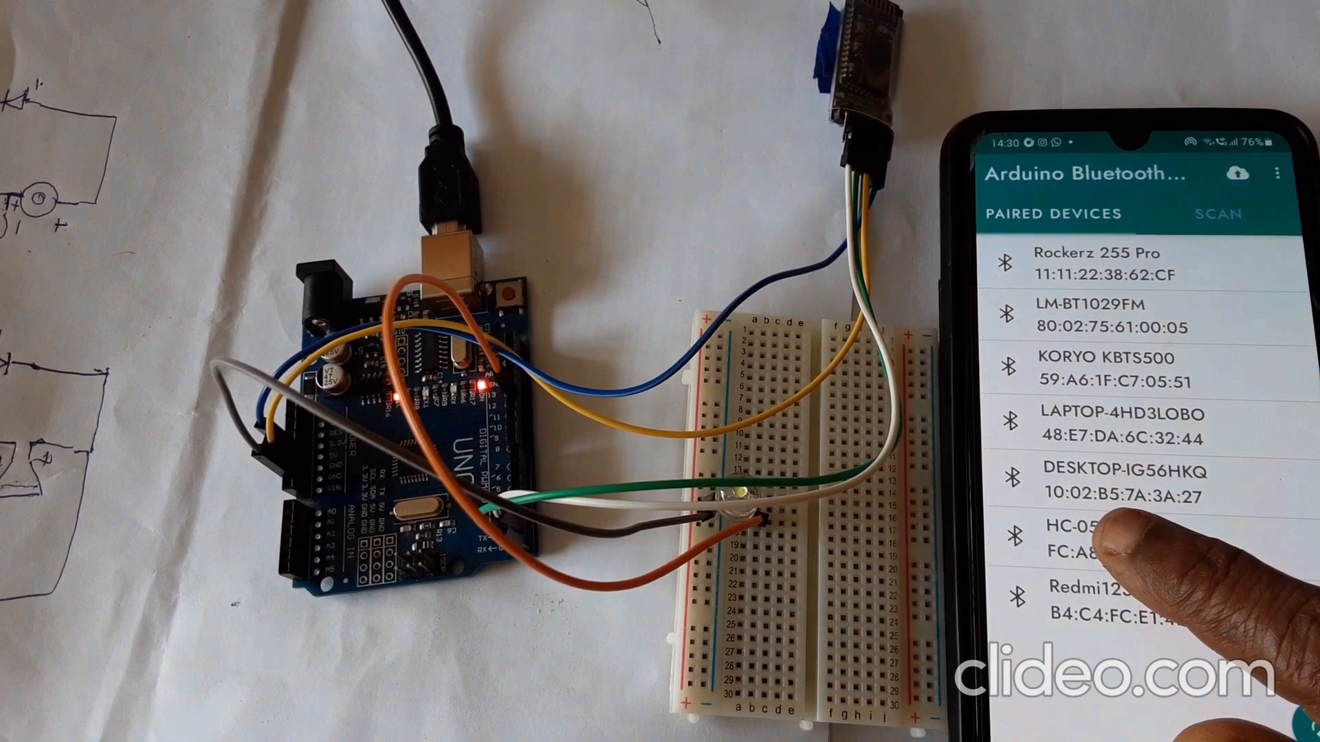
Step: Review the LED control sketch code and confirm Arduino Uno on COM3 is selected
left_click(1086, 526)
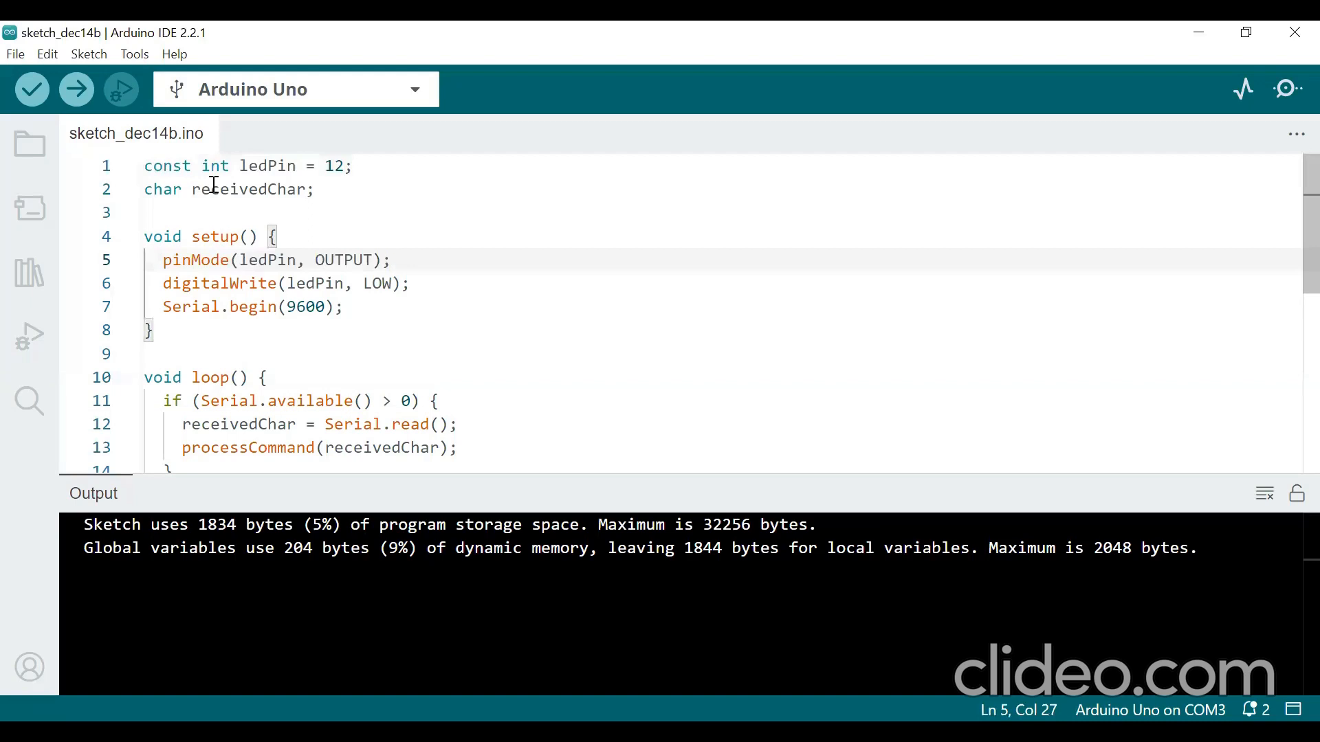
mouse_move(337, 197)
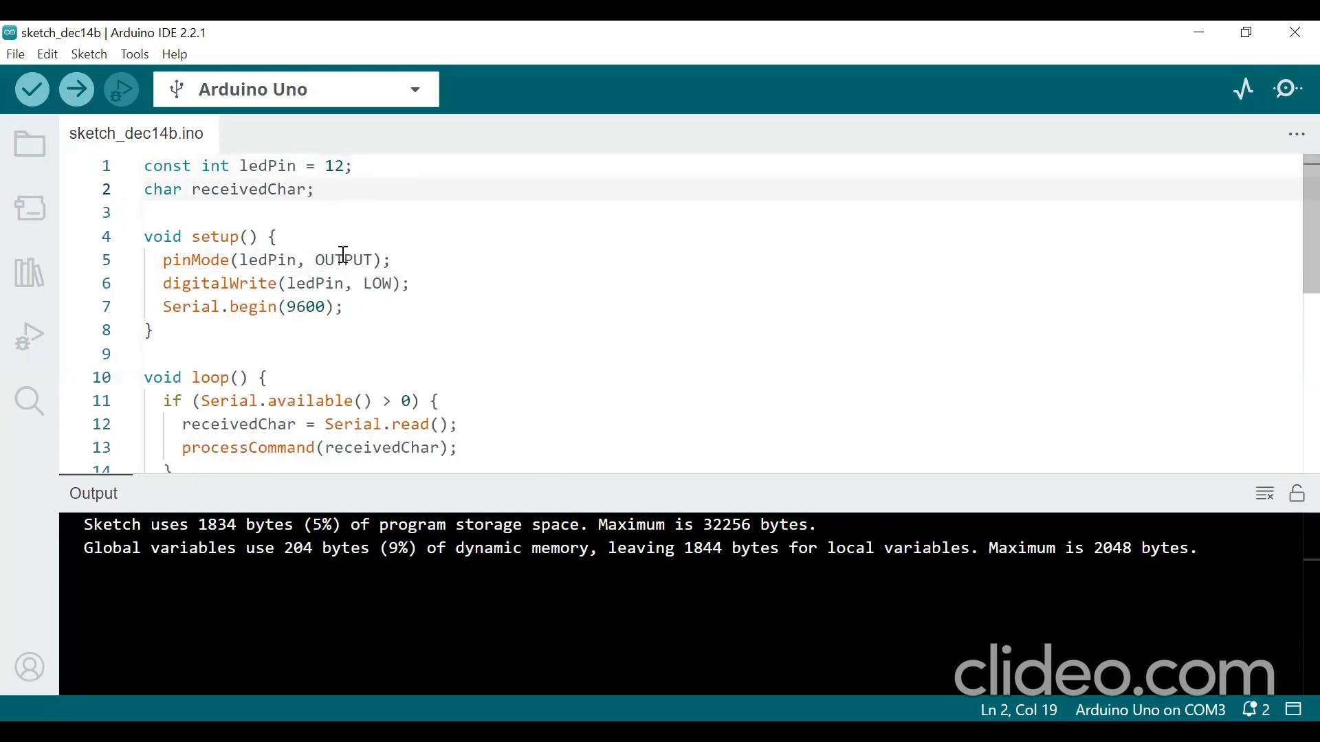
mouse_move(396, 257)
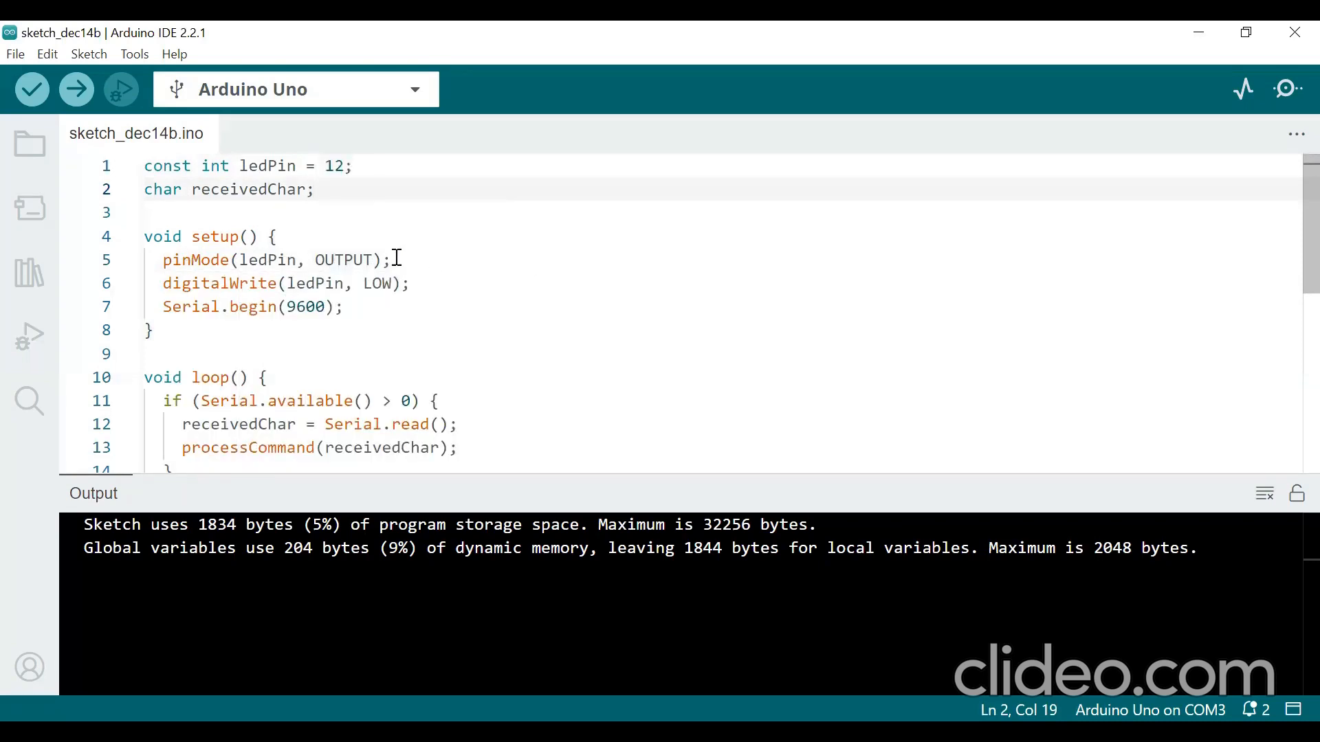
mouse_move(341, 260)
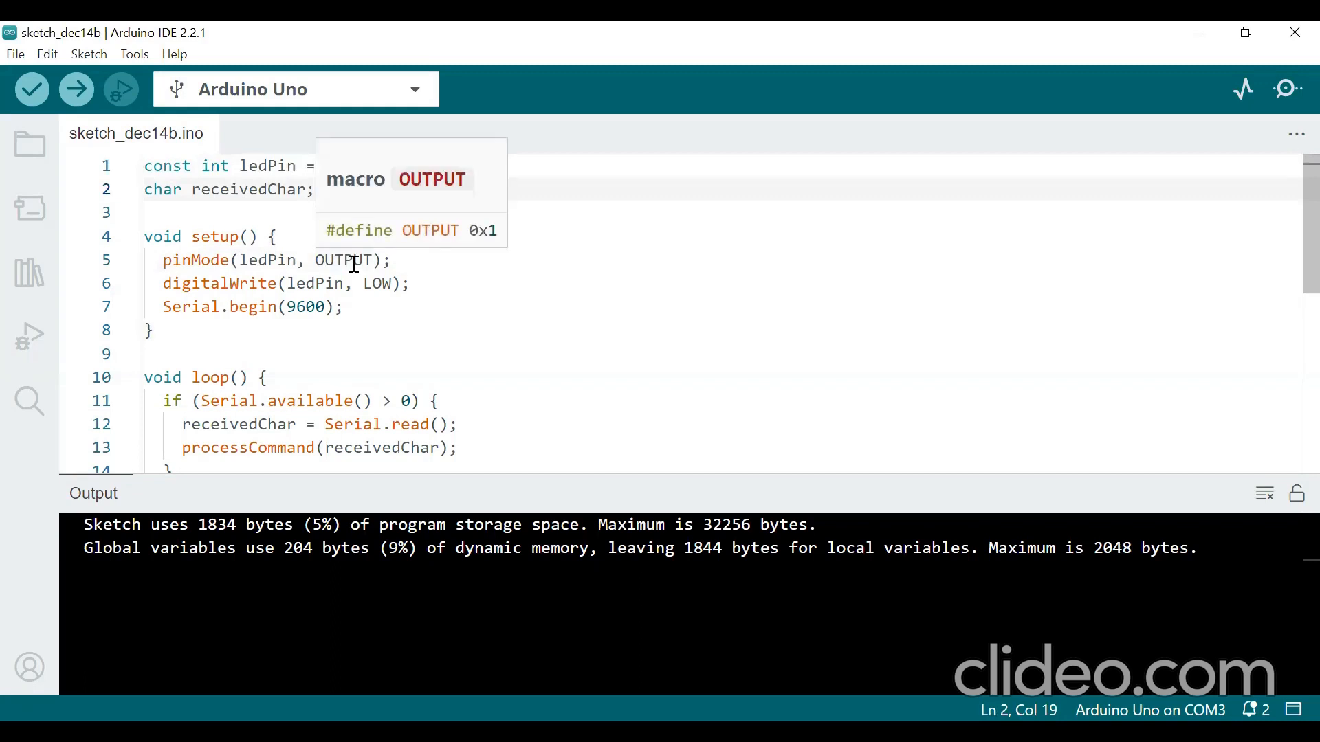
mouse_move(333, 271)
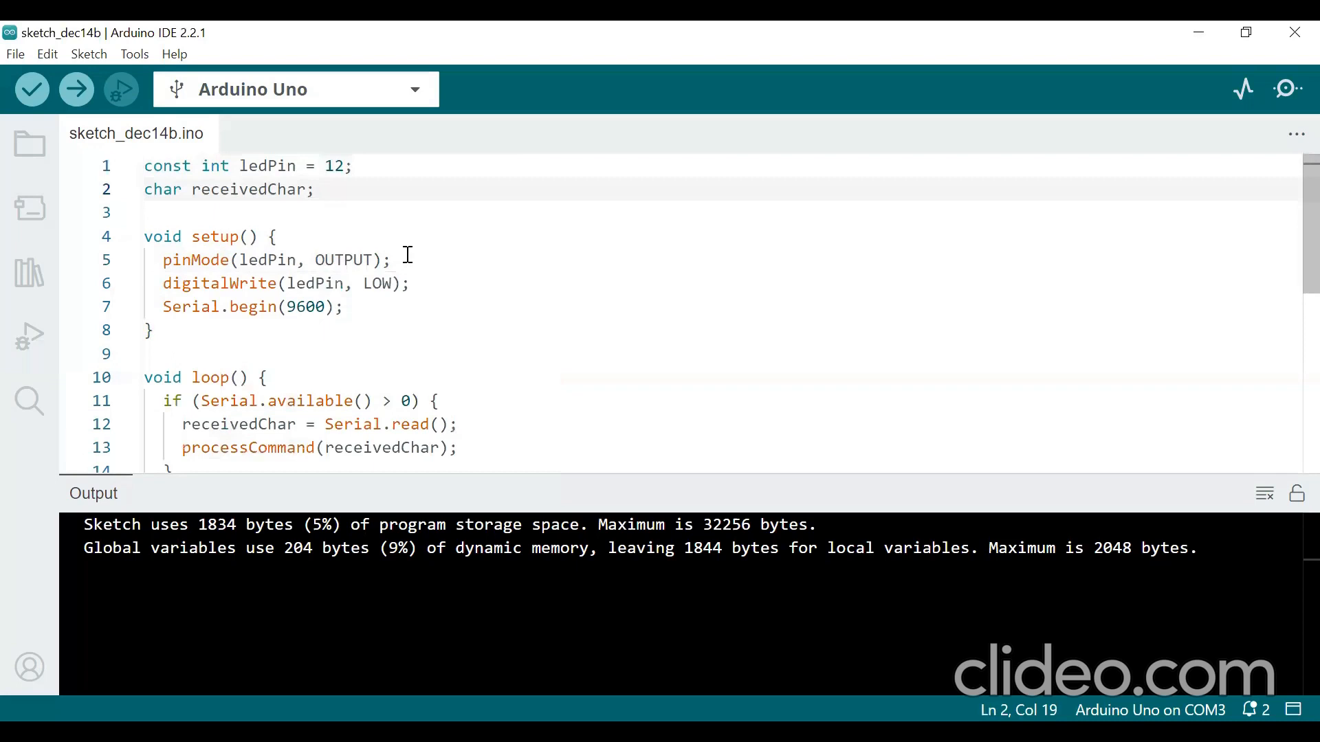
mouse_move(389, 298)
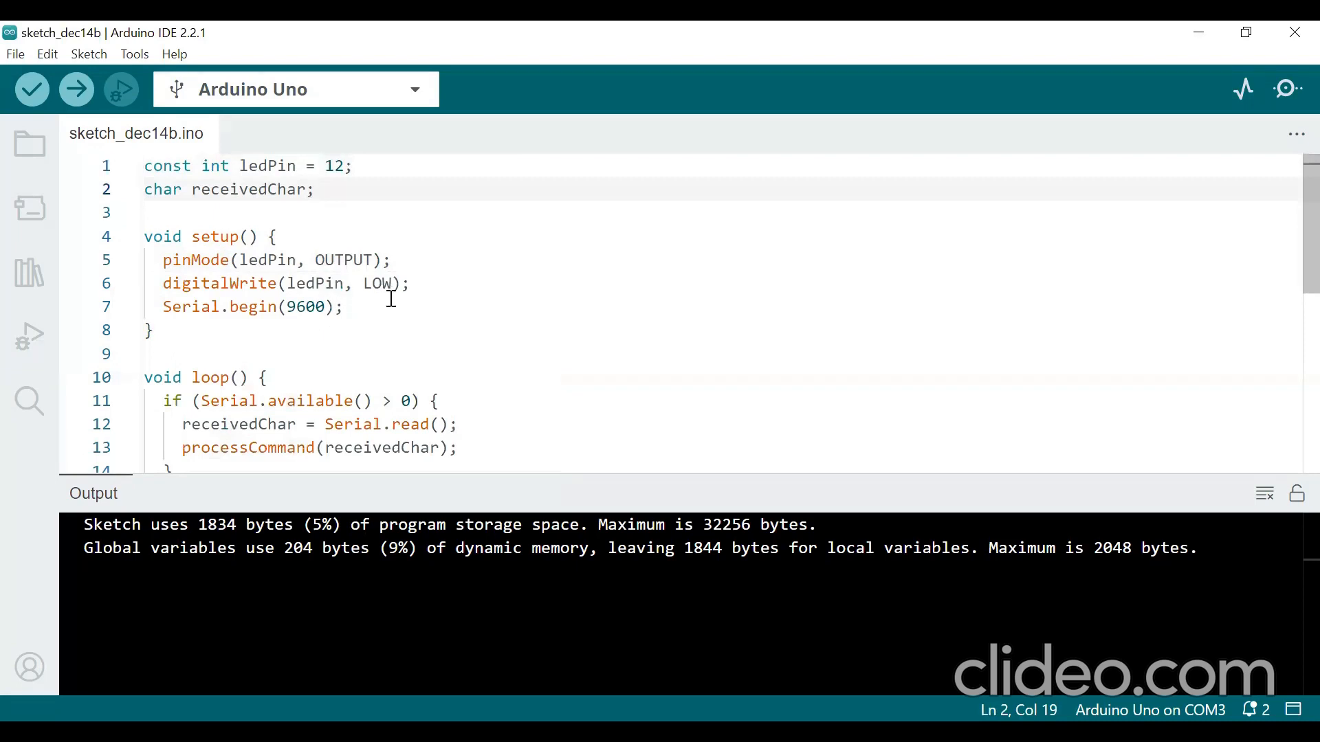
mouse_move(376, 283)
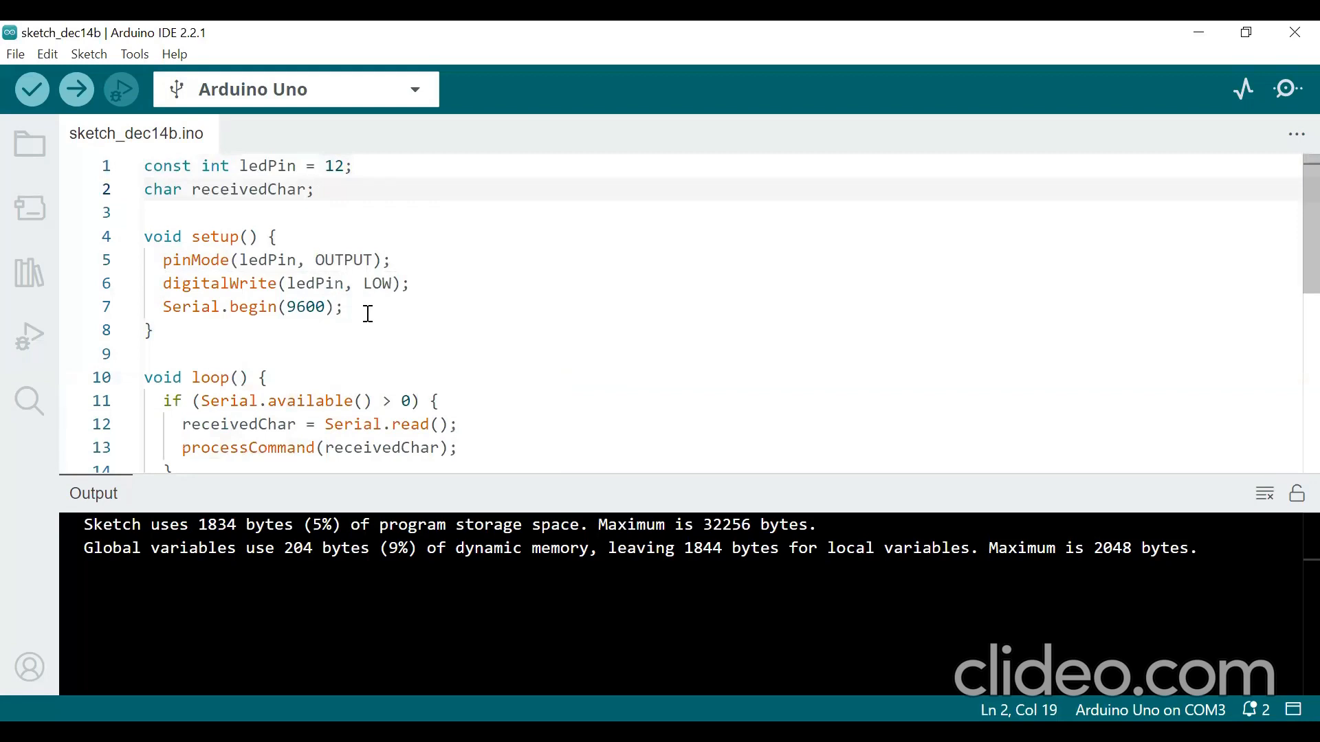
mouse_move(835, 260)
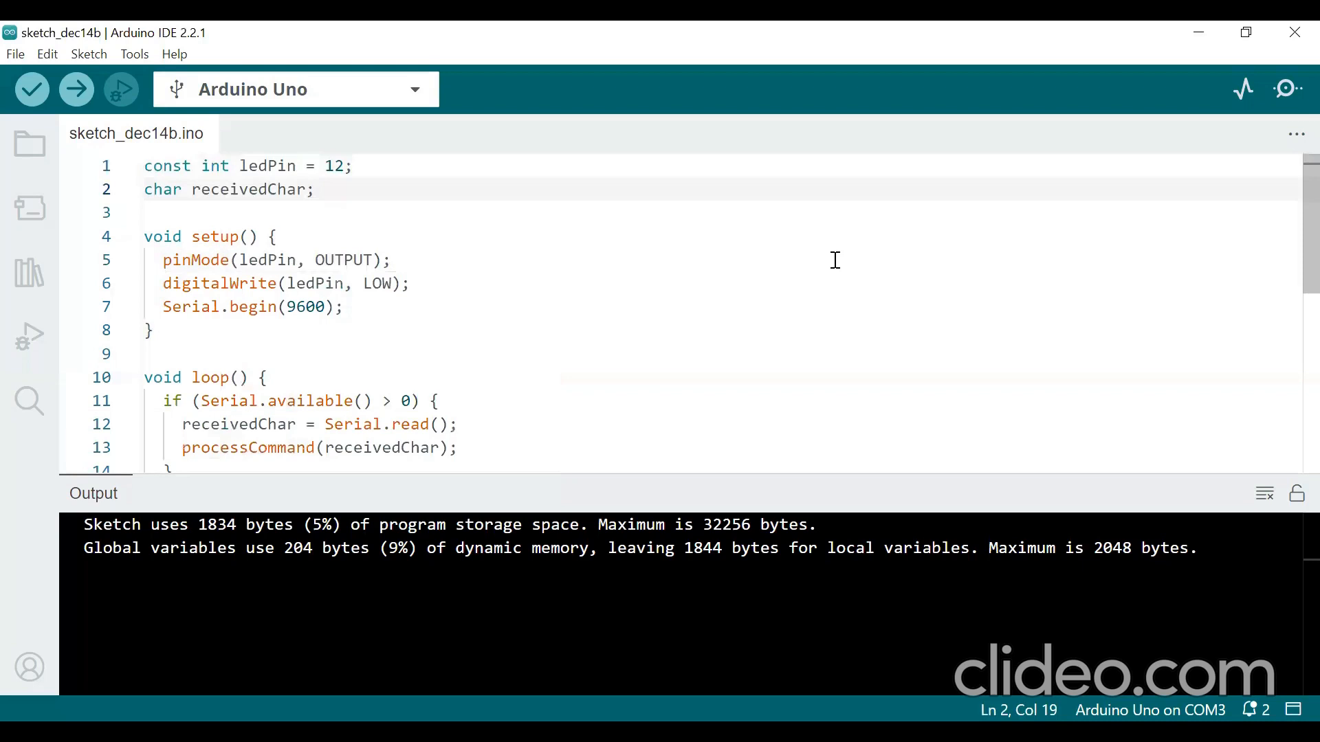
scroll("down", 3)
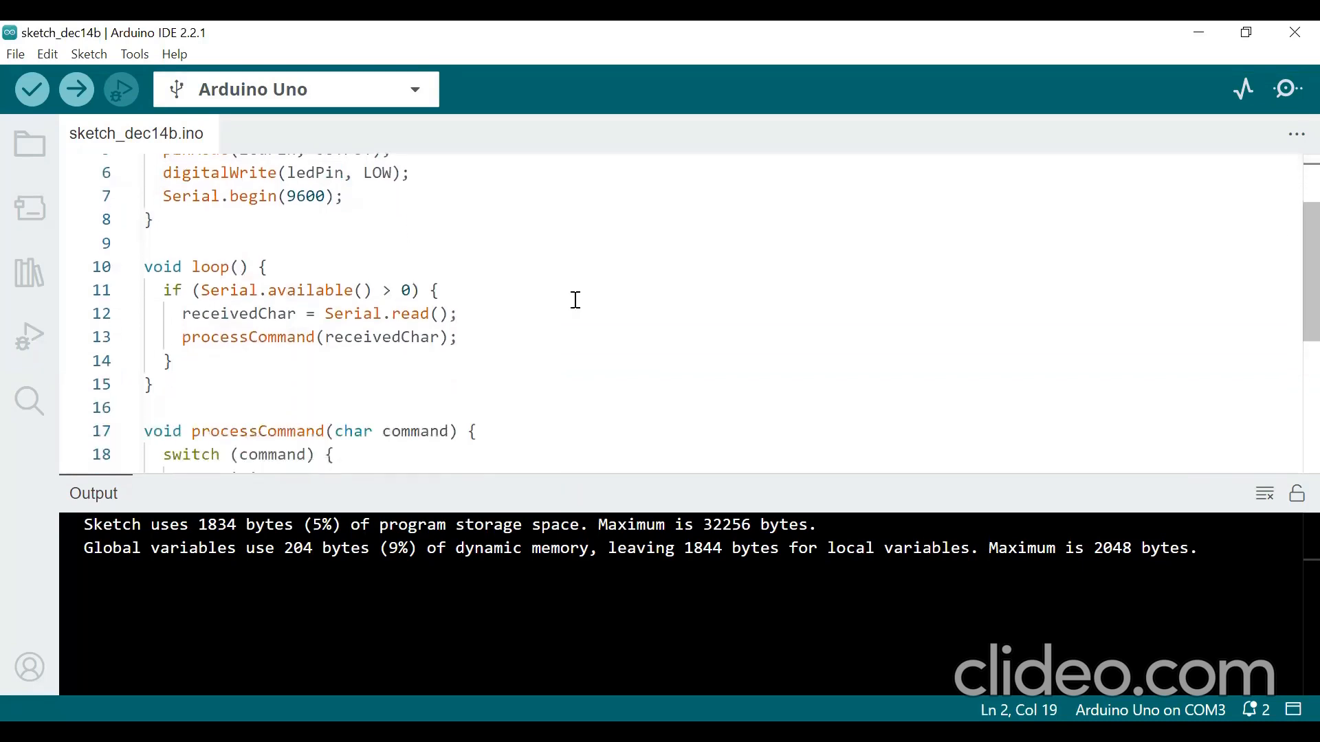
mouse_move(377, 310)
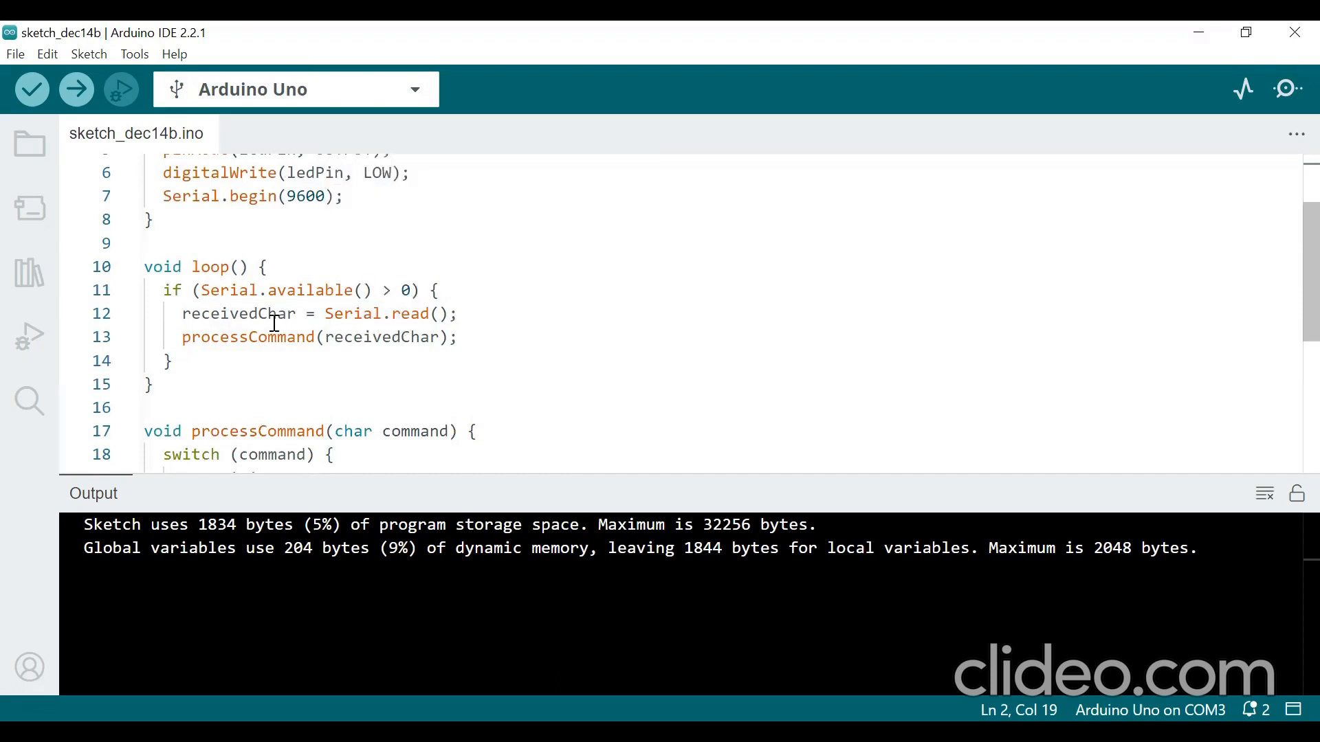
mouse_move(245, 313)
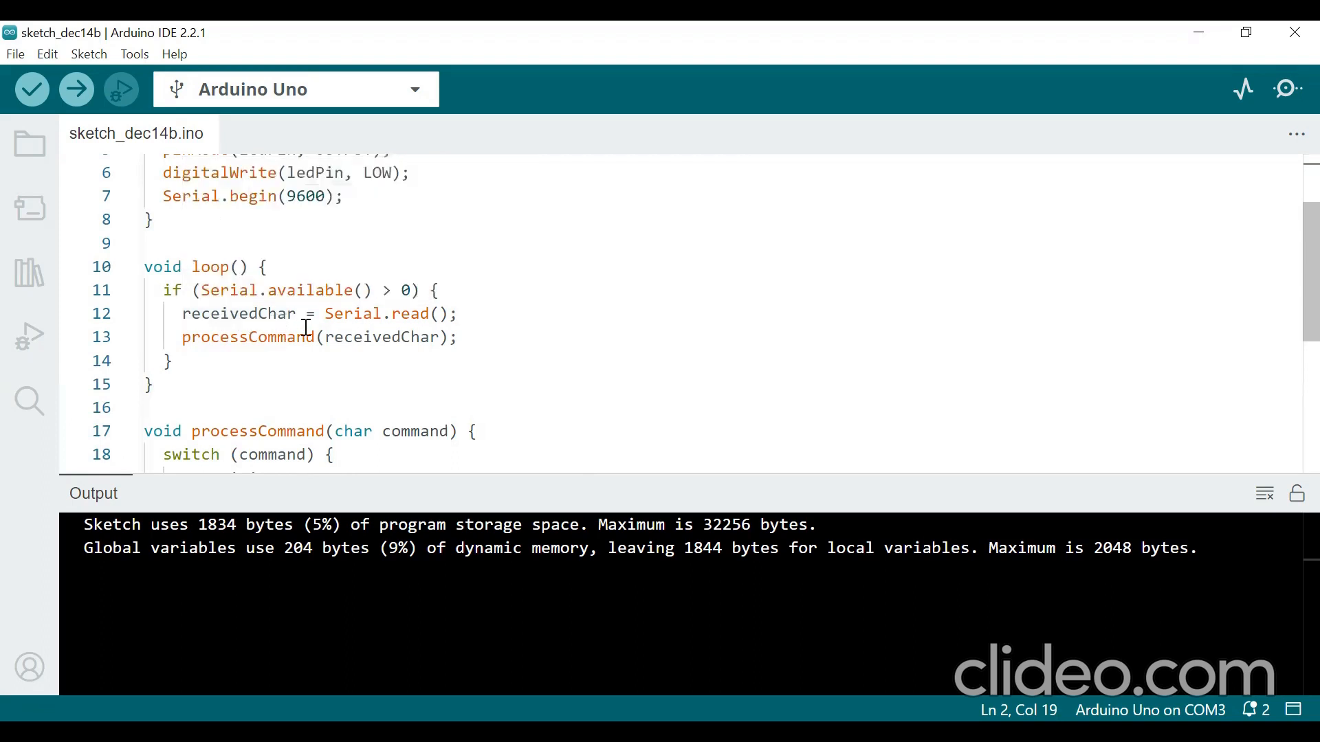
mouse_move(286, 373)
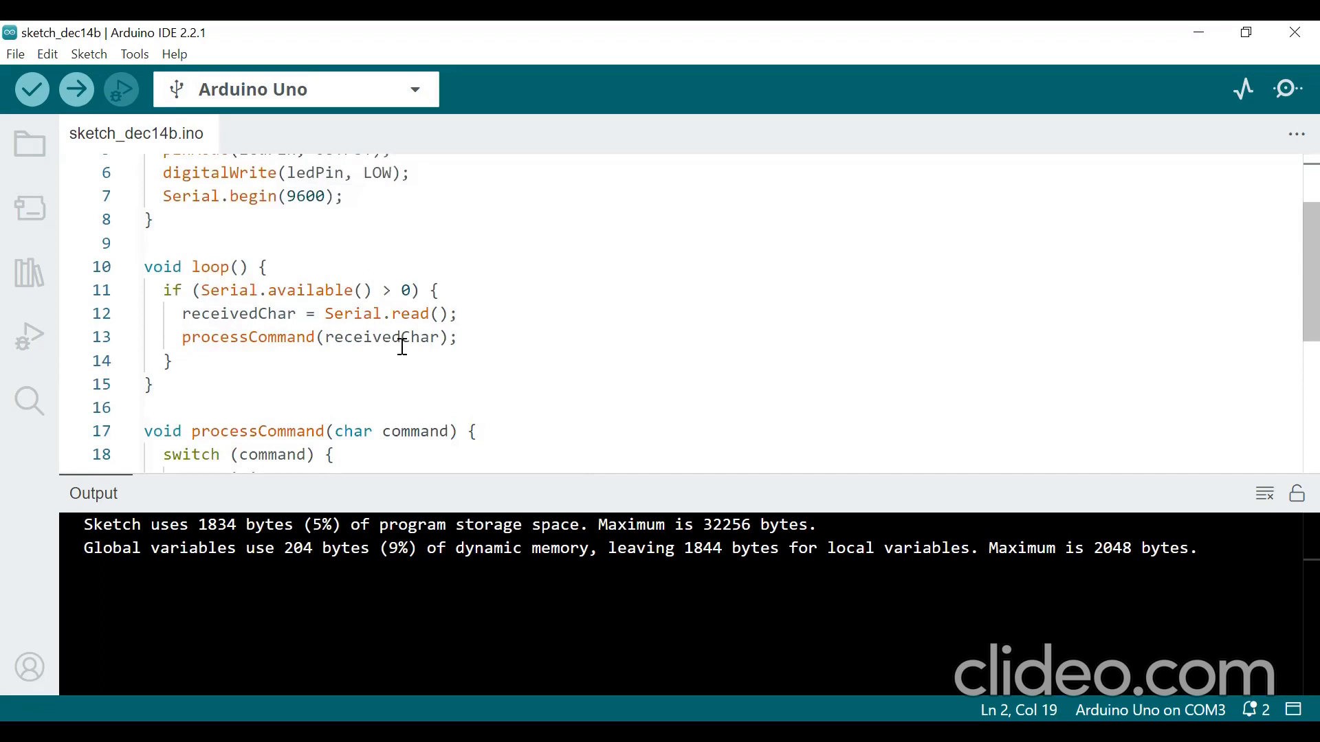
mouse_move(379, 336)
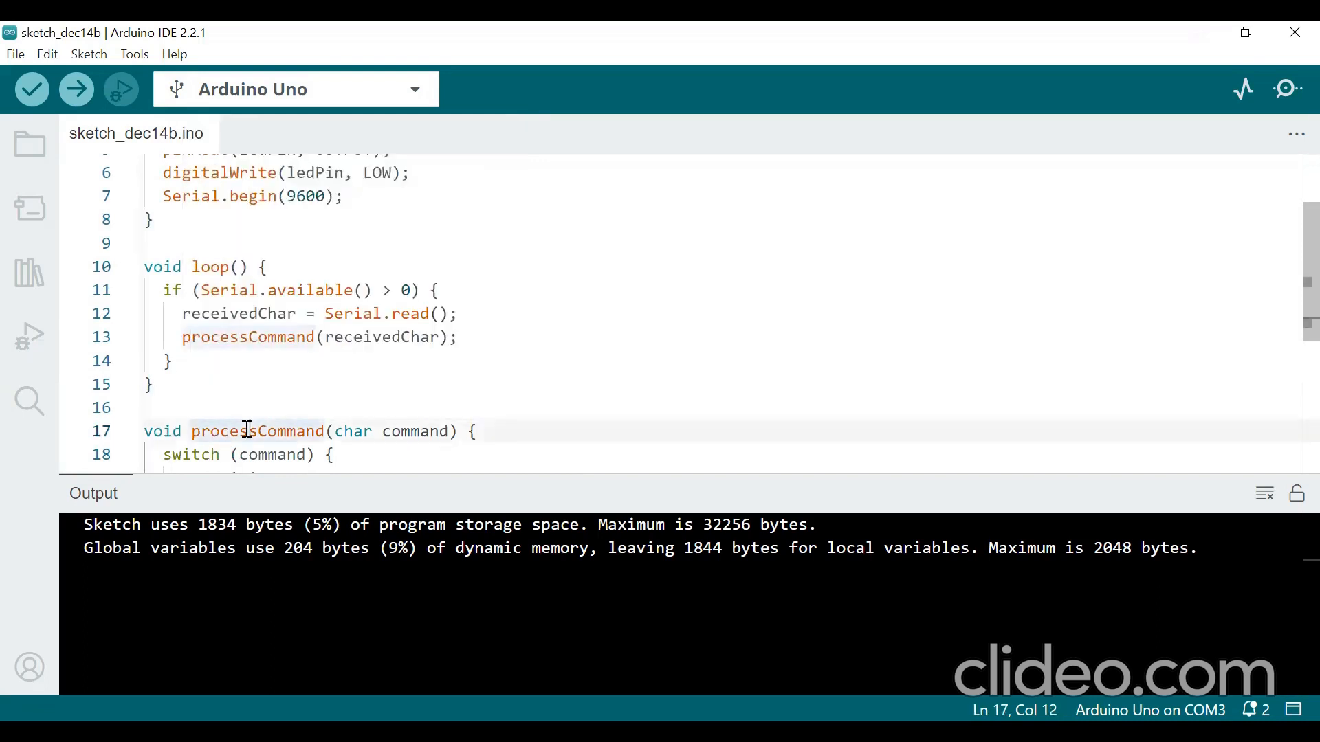
scroll("down", 3)
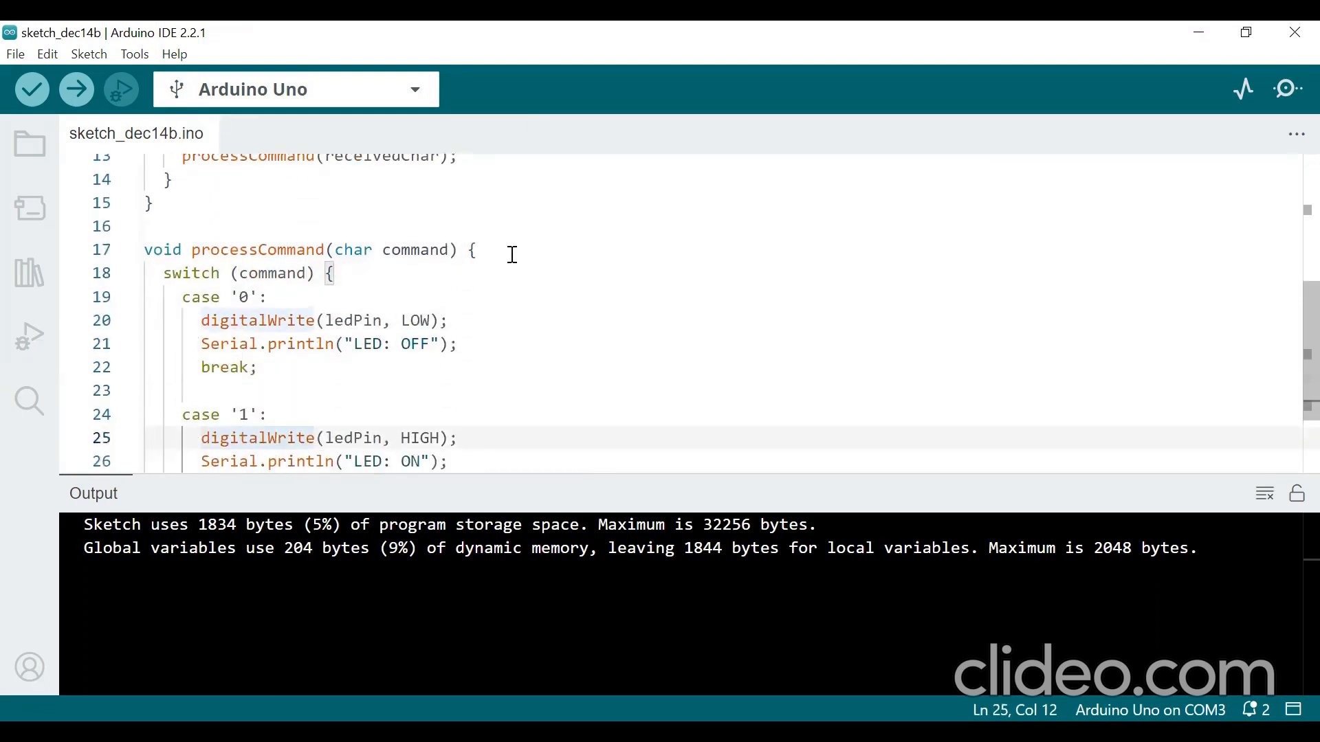
mouse_move(417, 250)
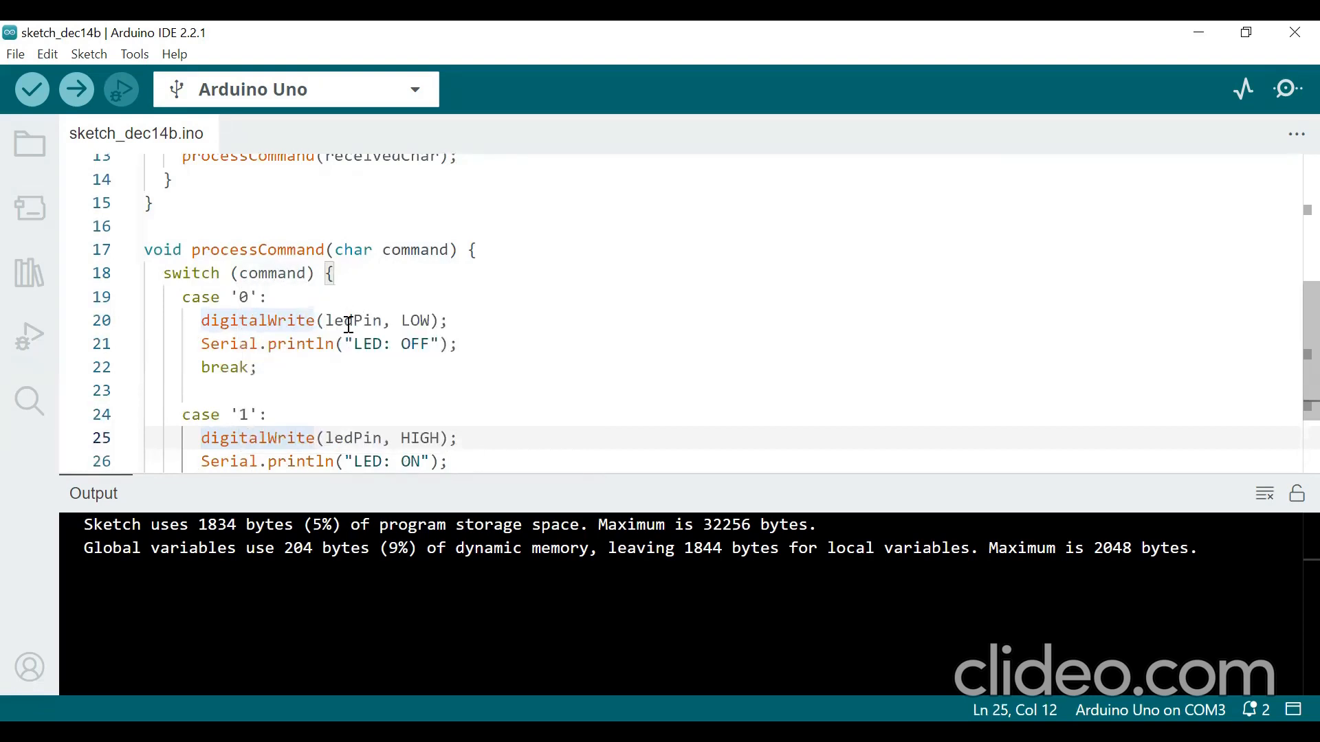
mouse_move(289, 272)
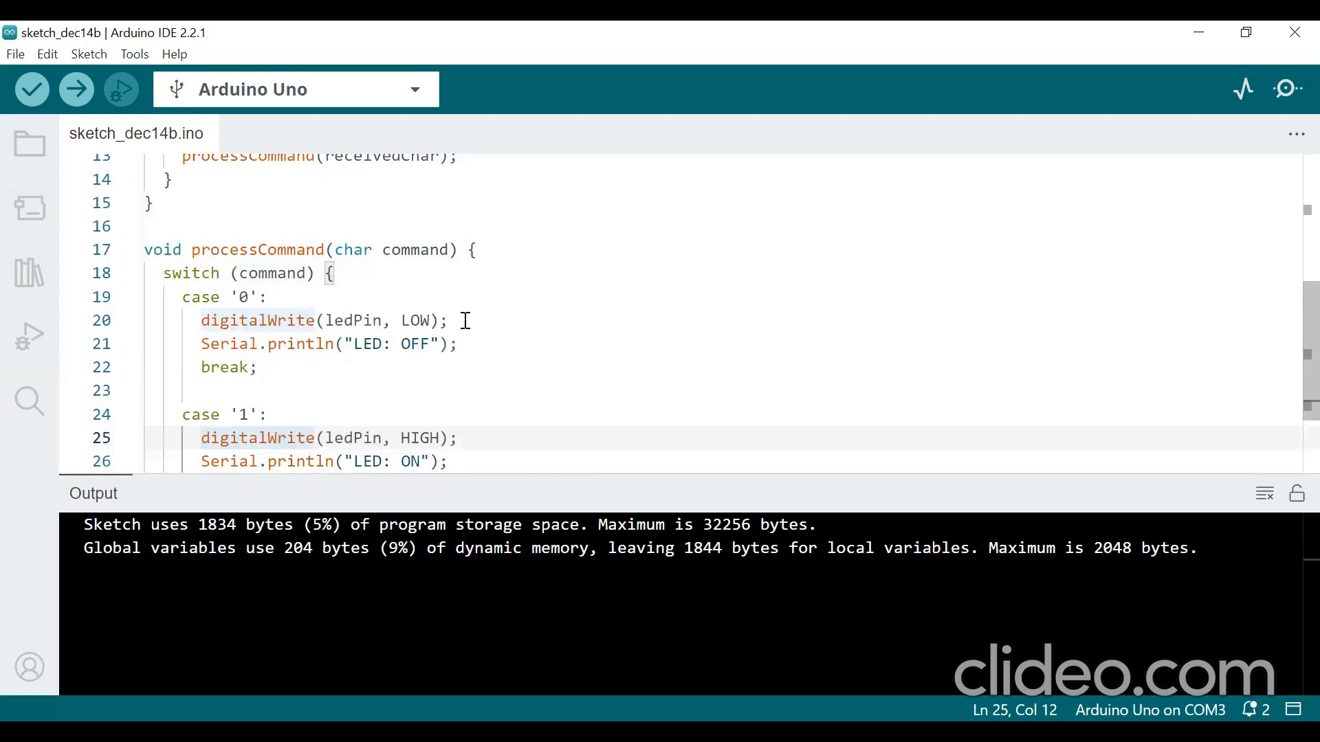
left_click(455, 320)
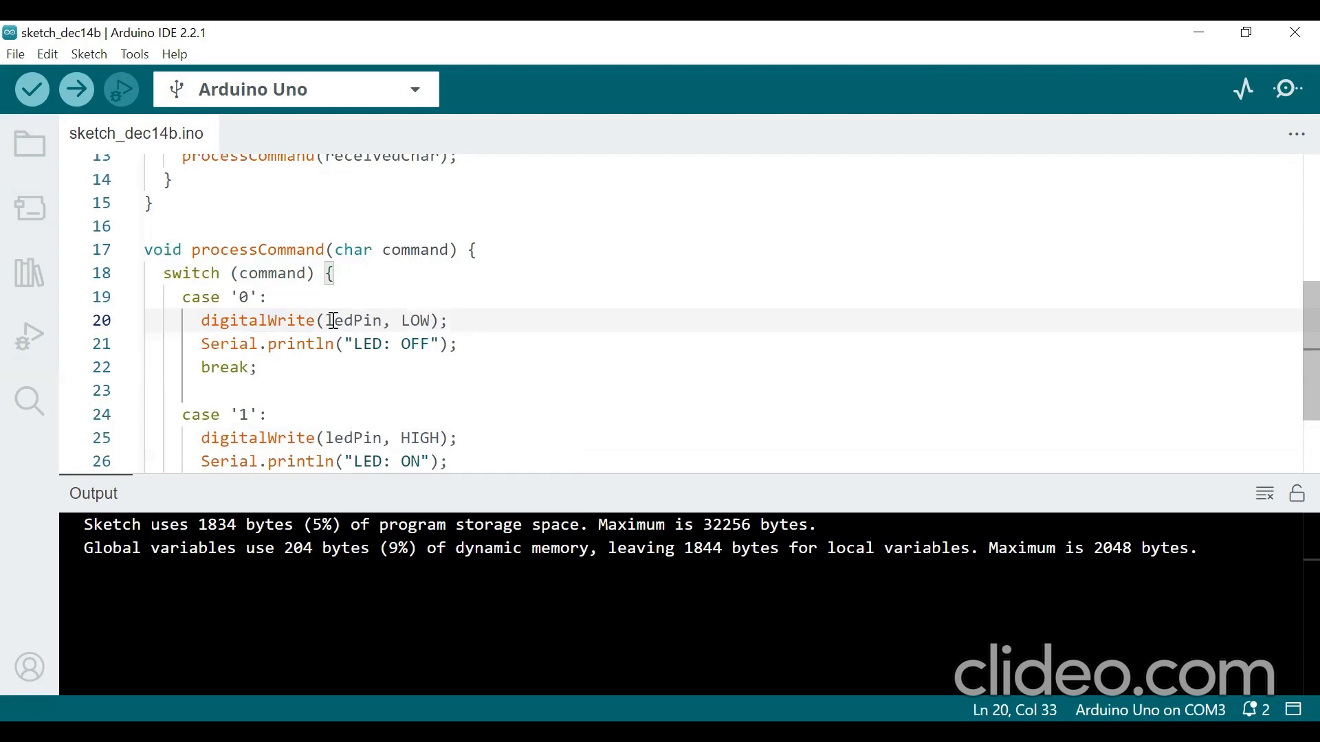
mouse_move(351, 321)
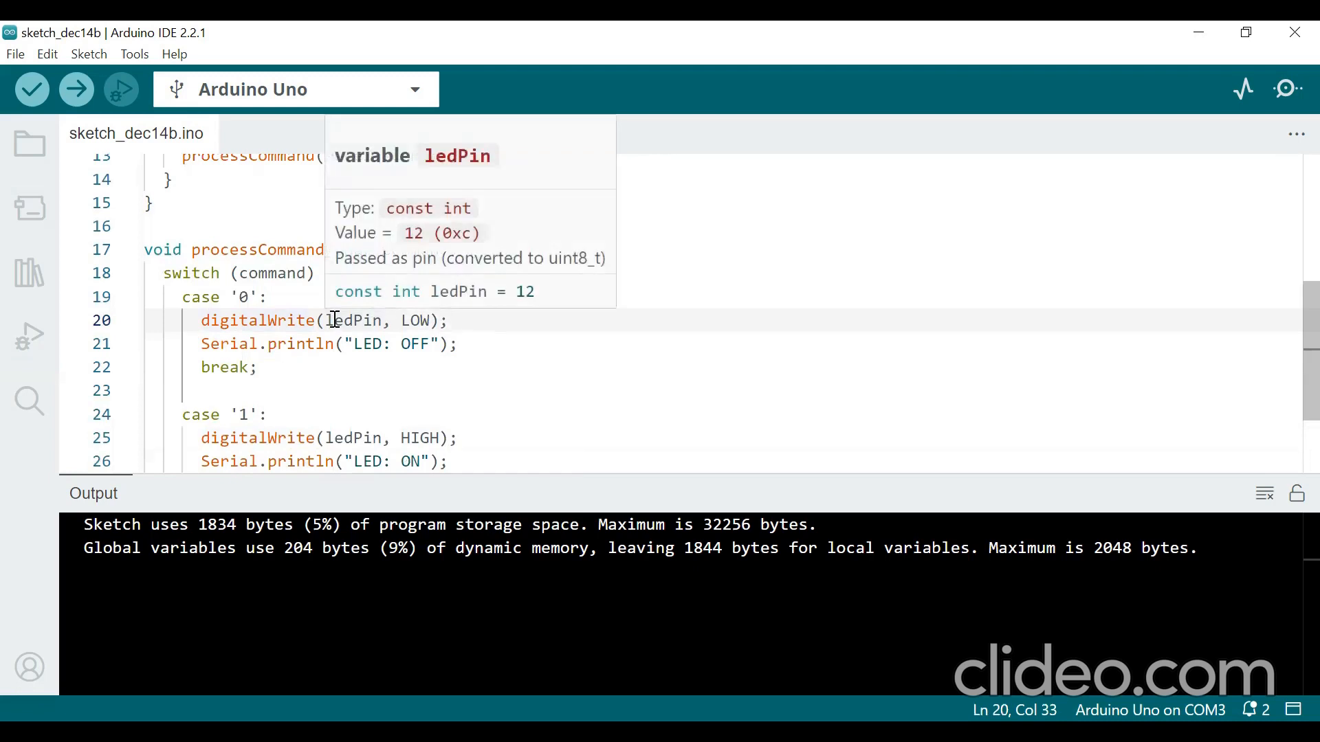
mouse_move(425, 350)
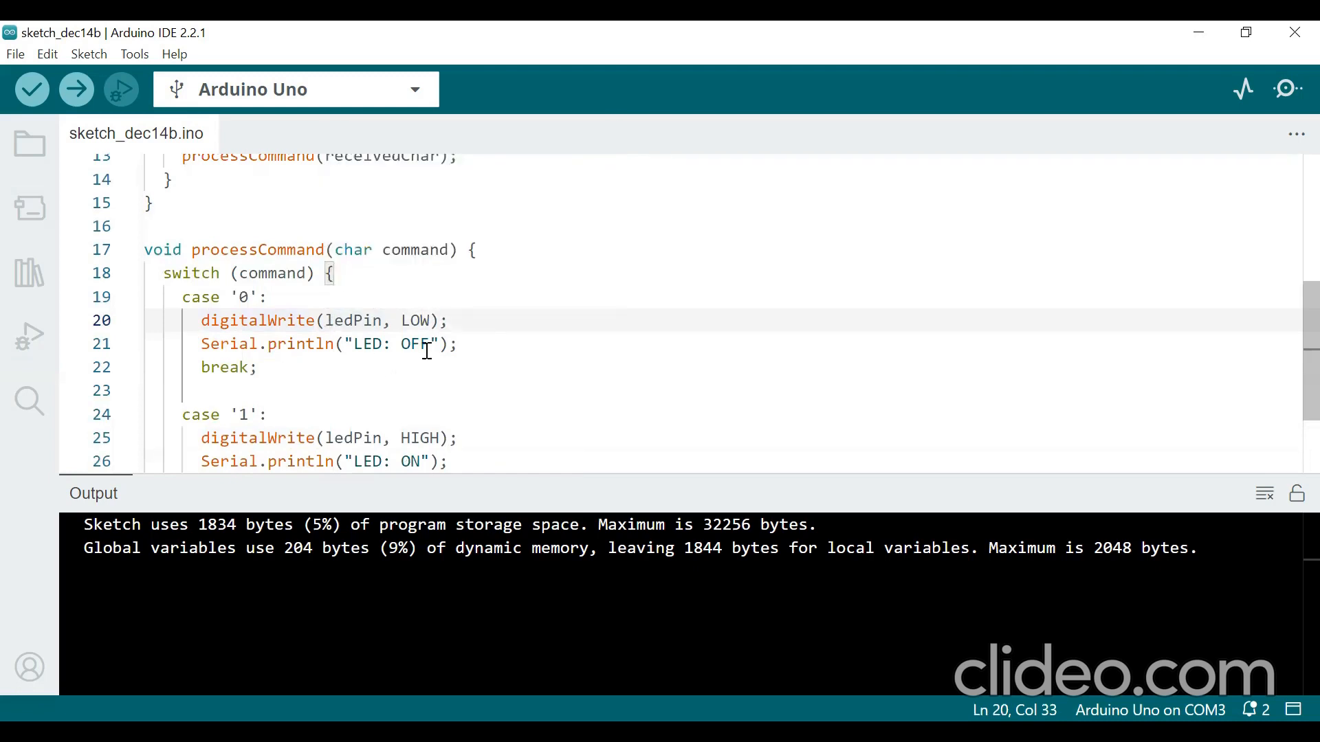
mouse_move(1292, 359)
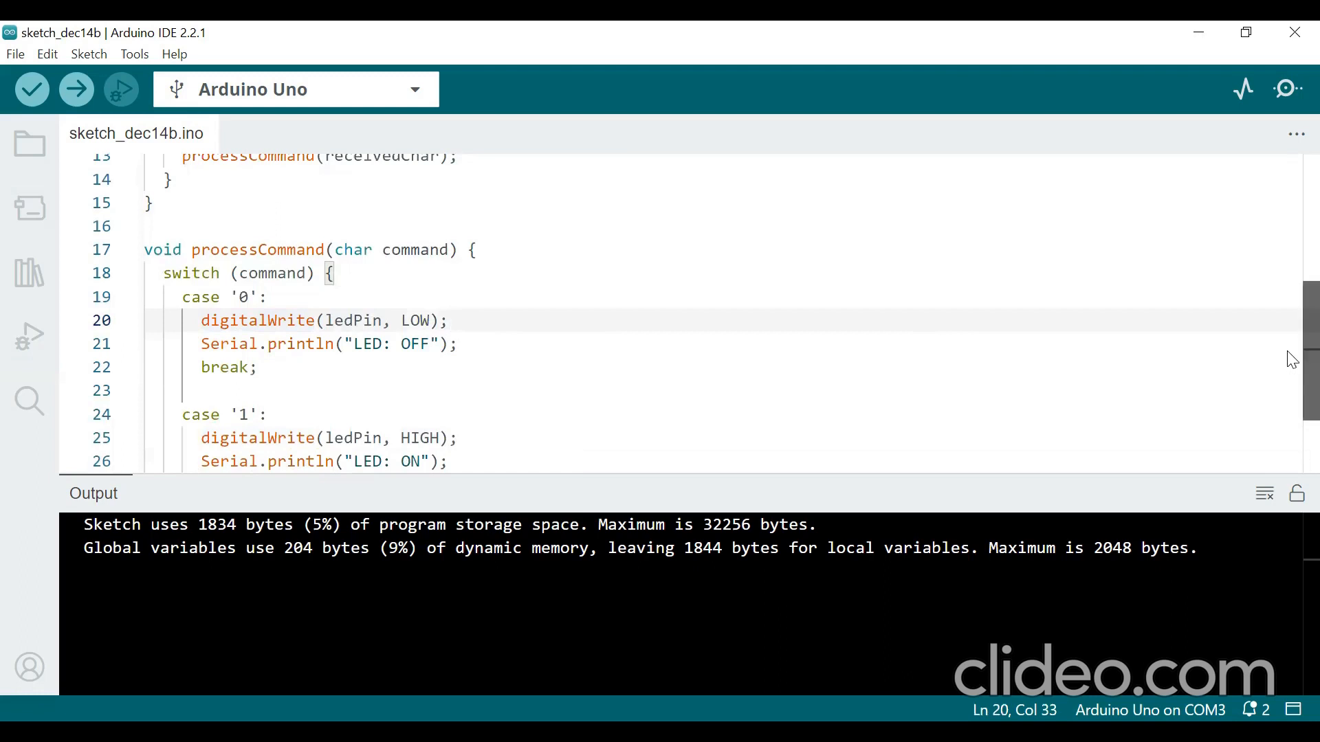
scroll("down", 3)
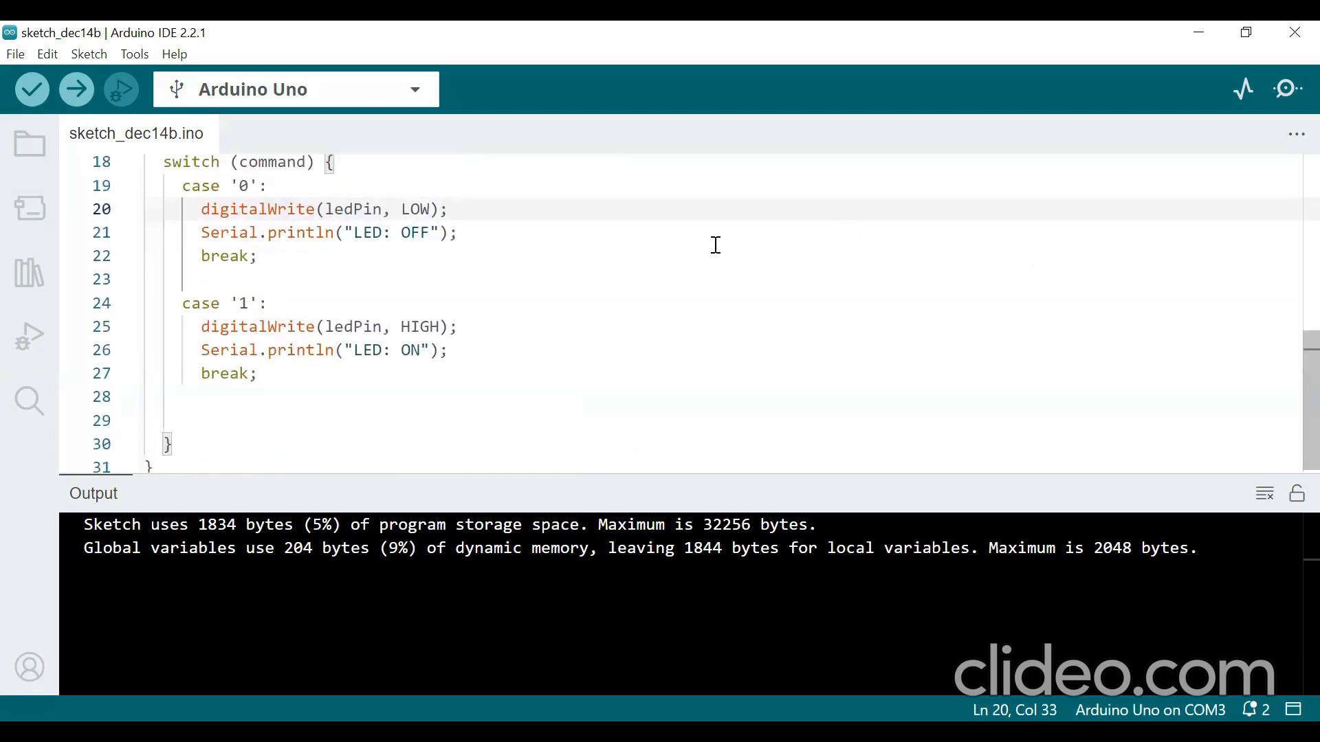
mouse_move(418, 327)
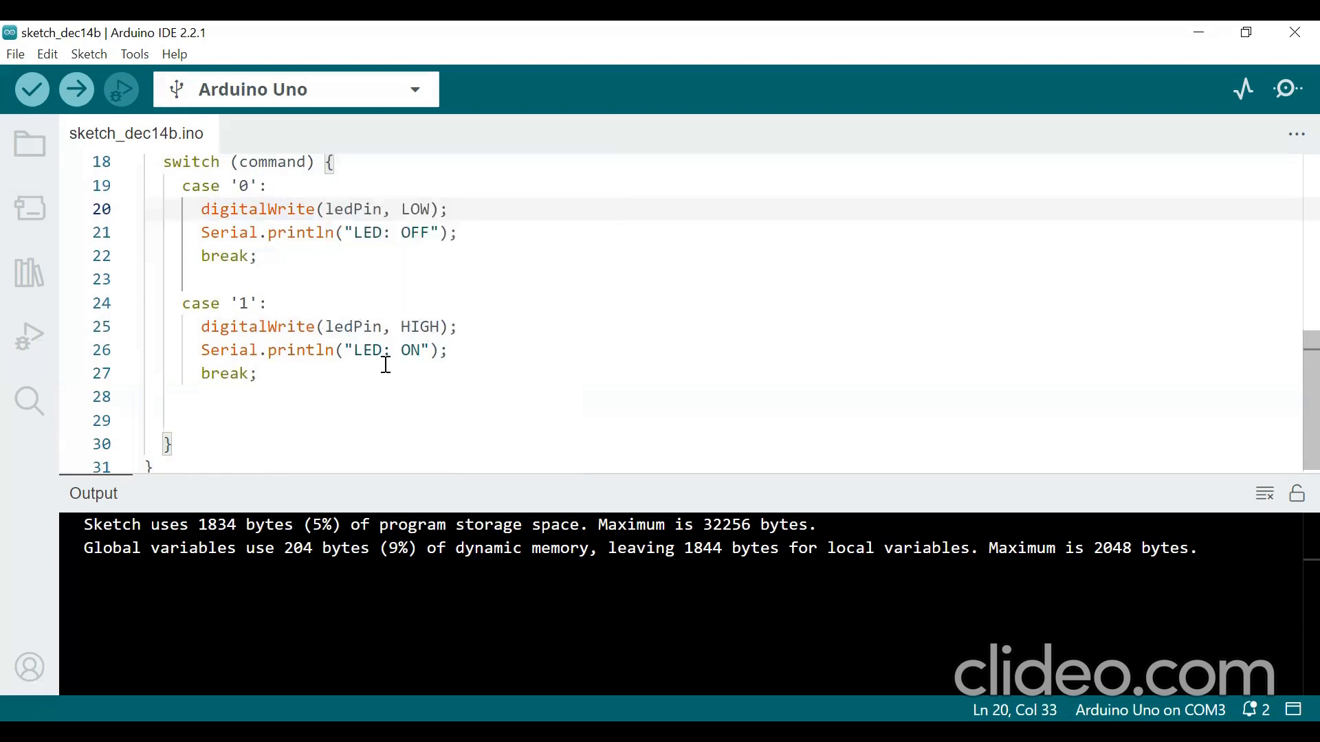
mouse_move(430, 381)
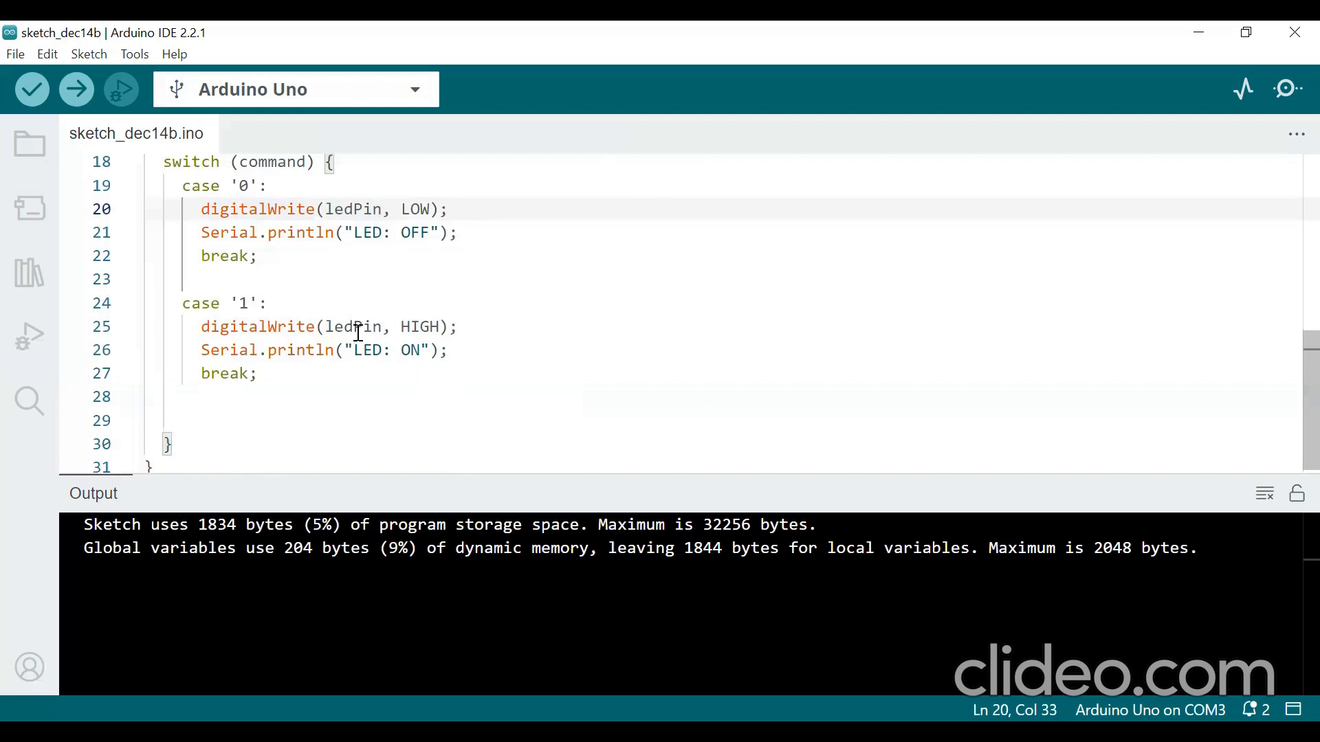
scroll("up", 3)
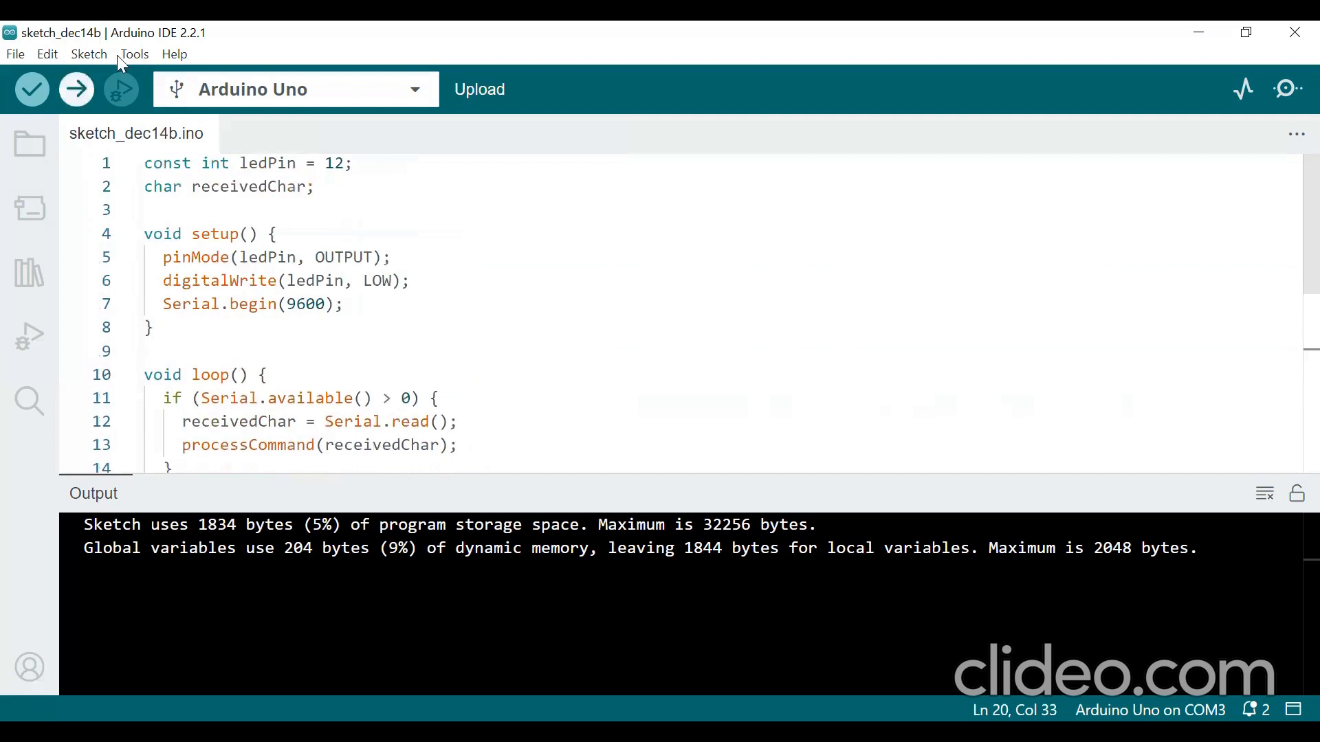
left_click(133, 53)
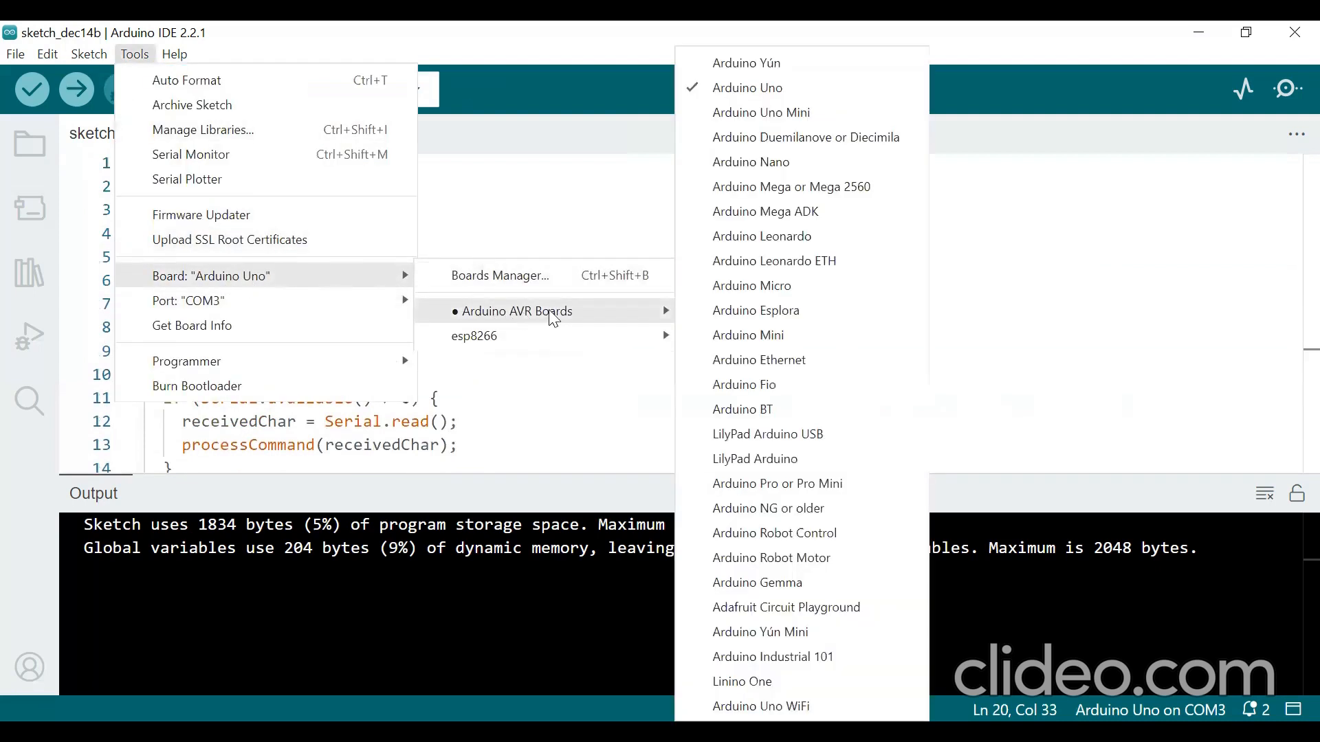
mouse_move(745, 88)
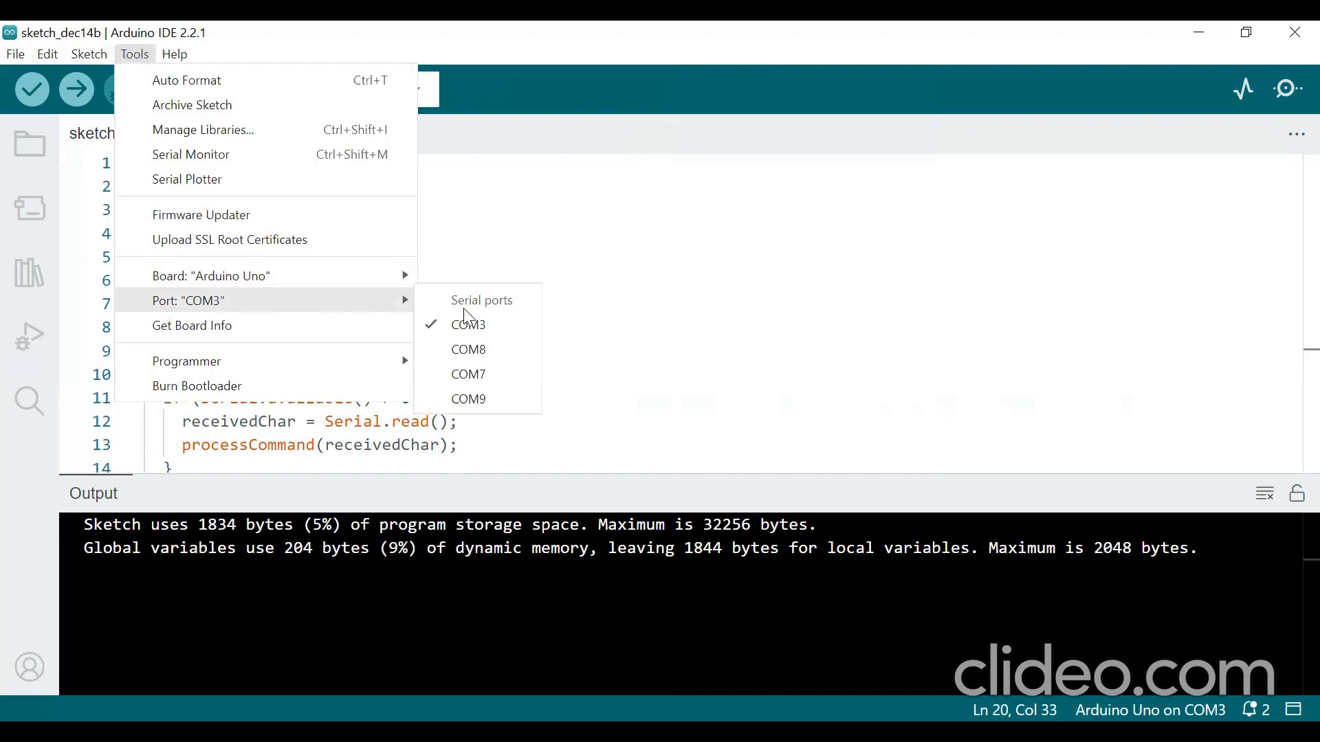
mouse_move(467, 325)
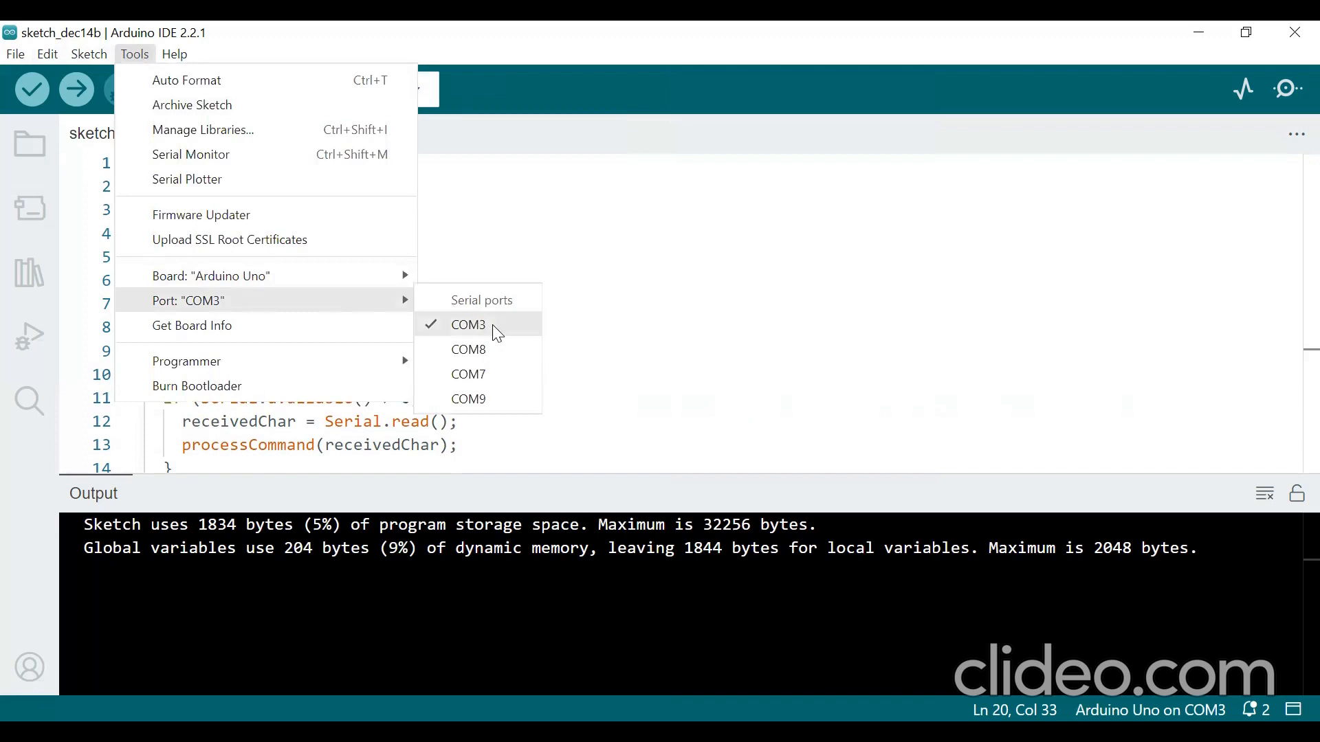
mouse_move(492, 333)
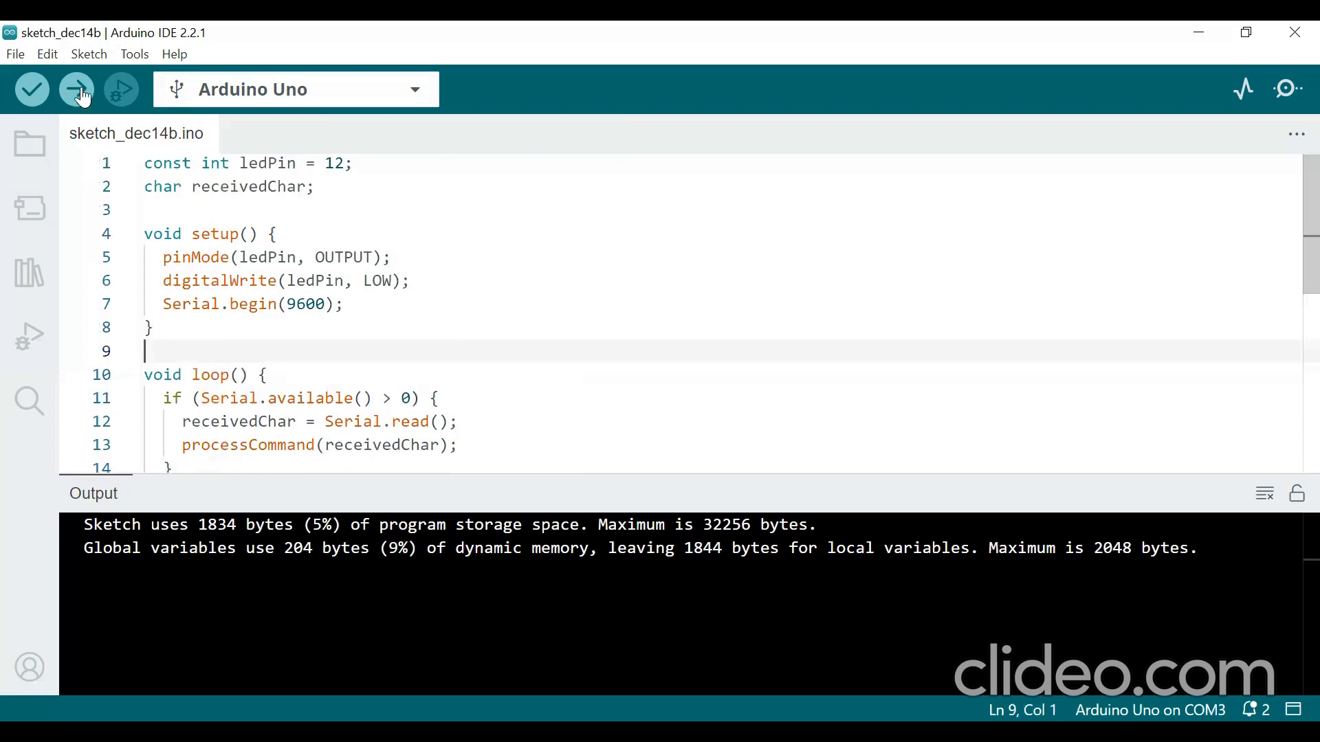
Step: Upload the sketch to the Arduino Uno on COM3 until 'Done uploading.' appears
left_click(75, 89)
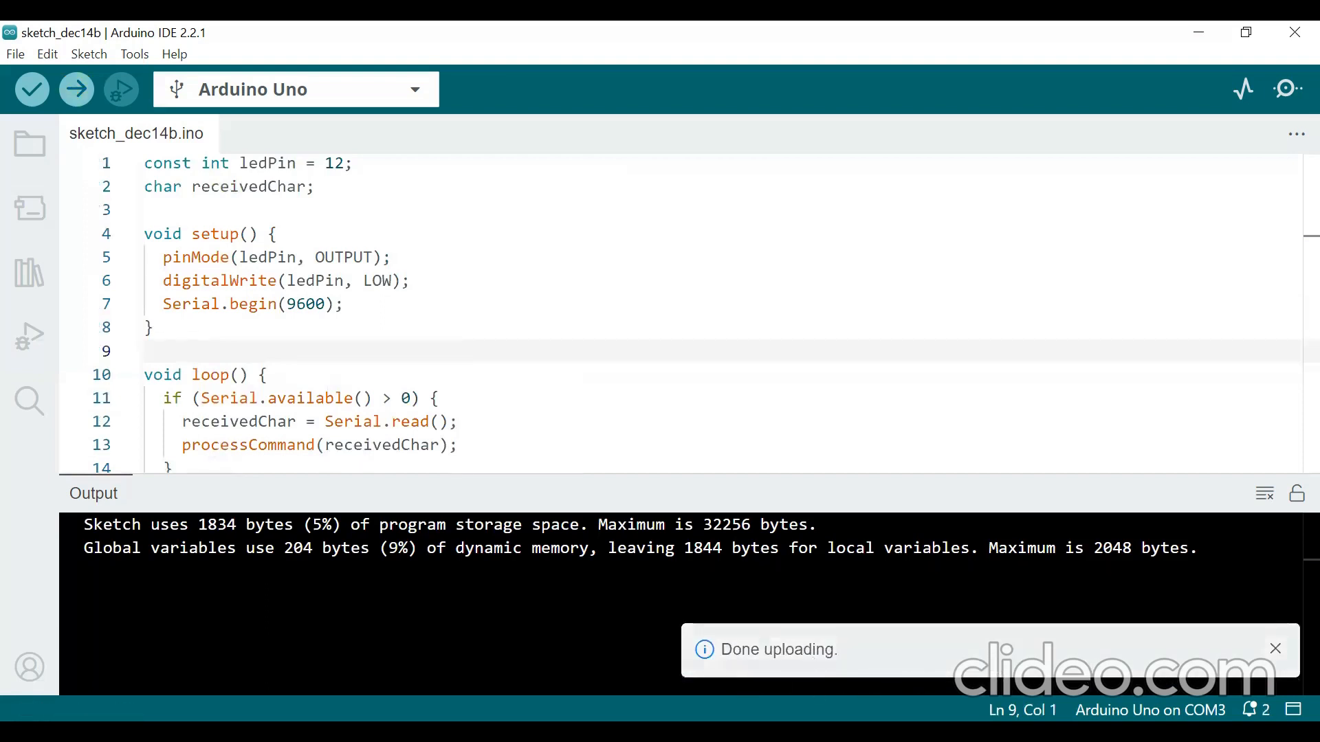
mouse_move(1287, 89)
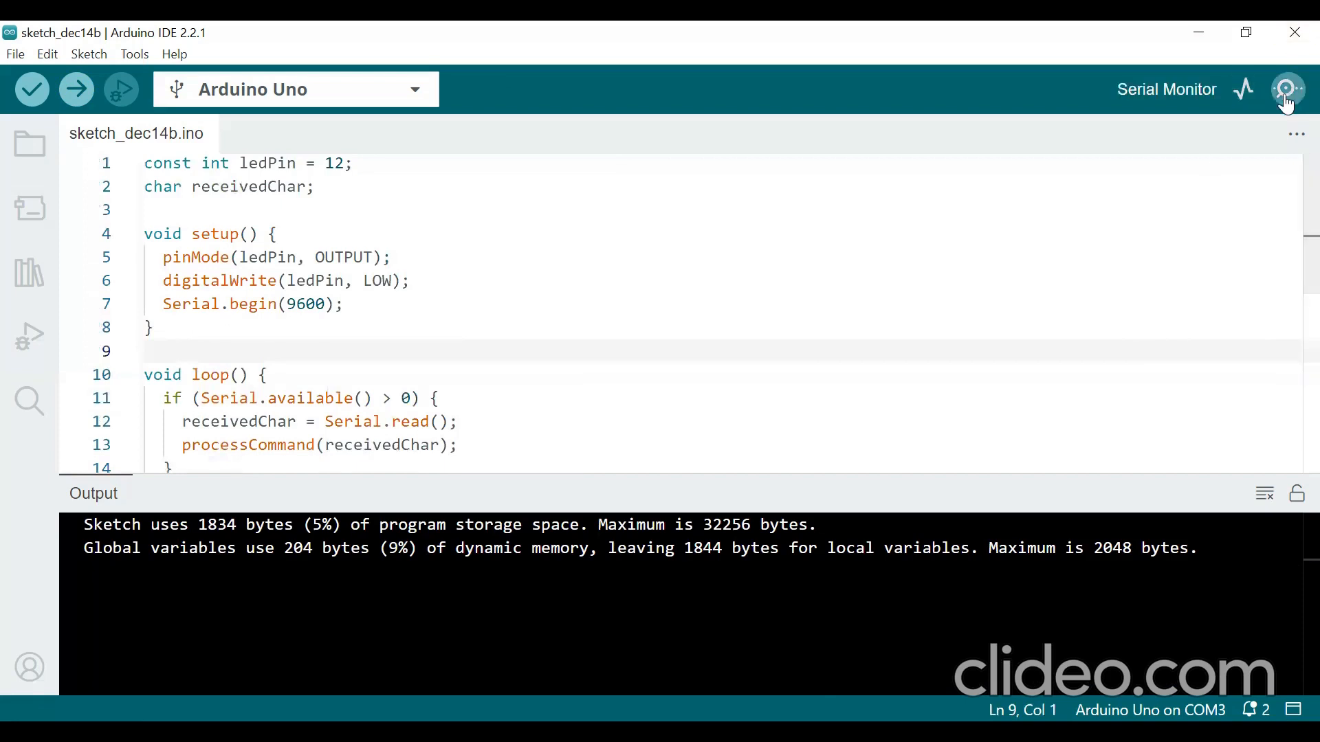
mouse_move(1293, 97)
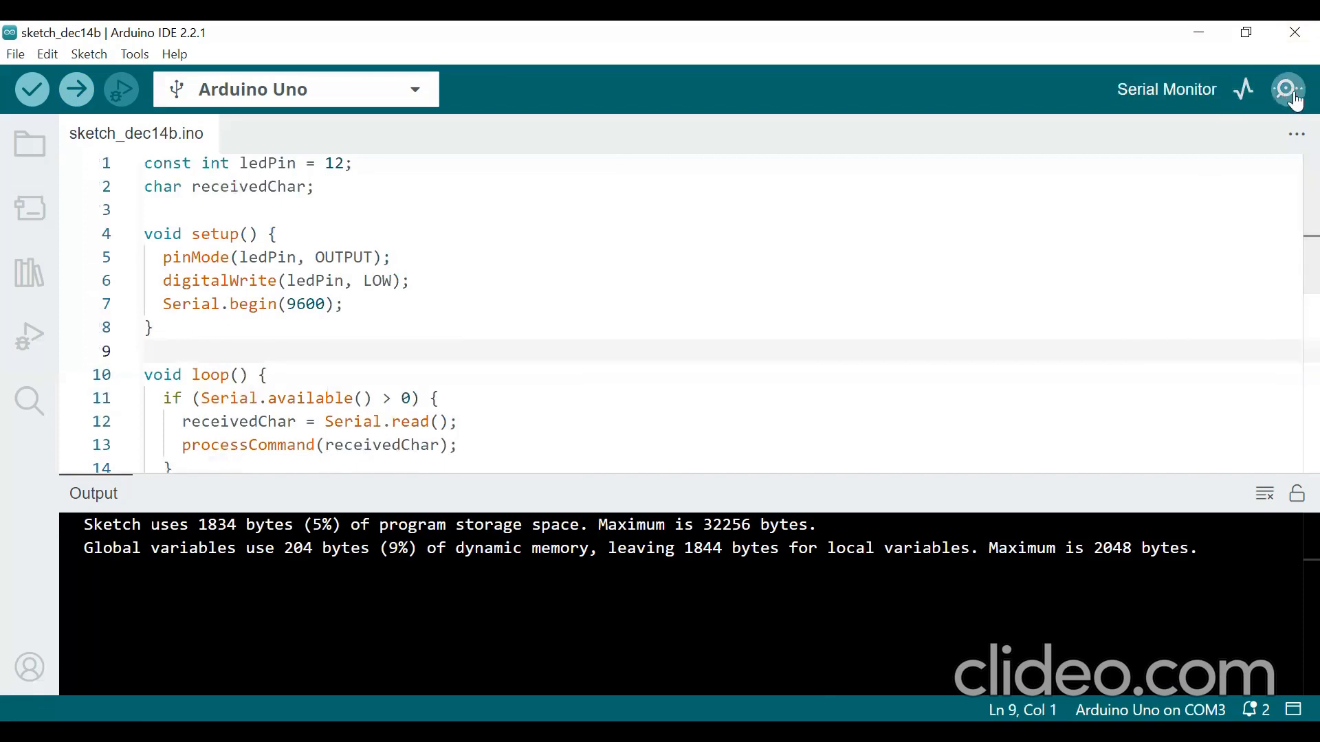
Step: Show the Serial Monitor for the Uno on COM3 at 9600 baud
left_click(1287, 89)
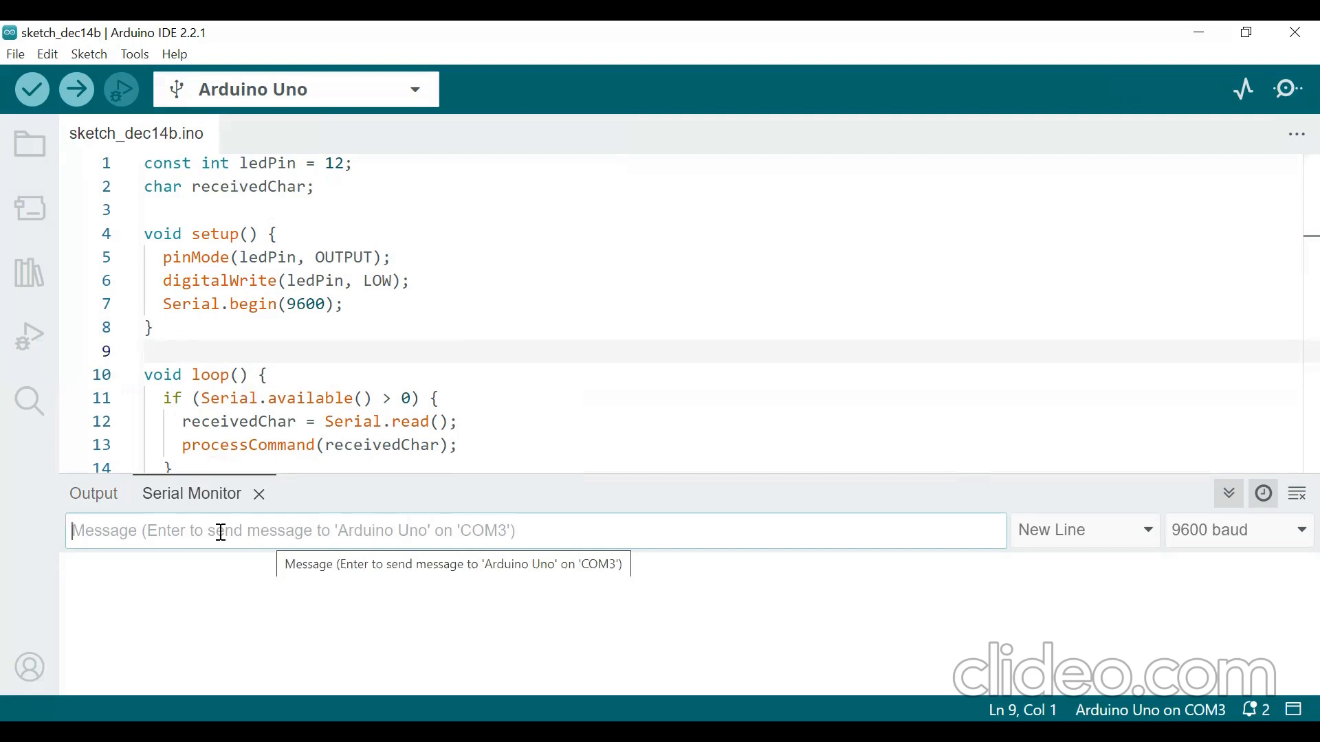
mouse_move(210, 546)
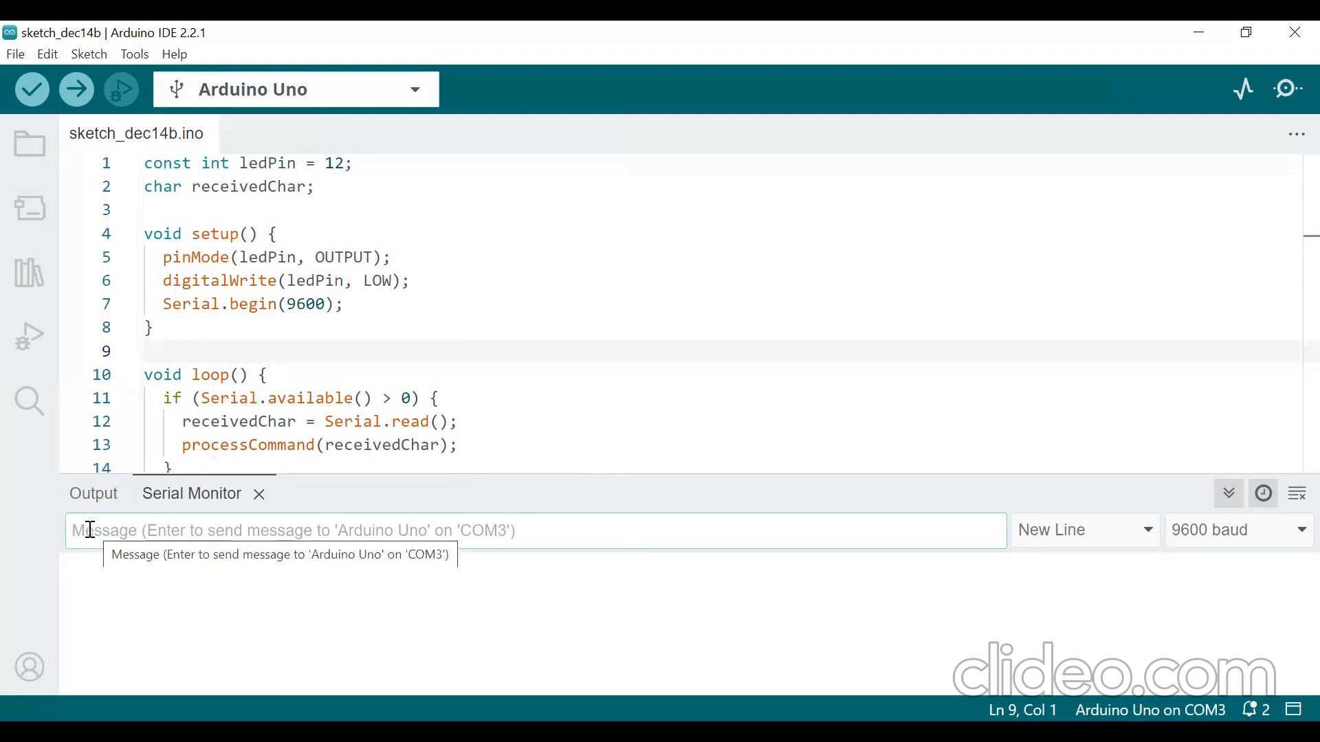
Step: Send '1' so the board turns the pin-12 LED on and reports 'LED: ON'
type("1")
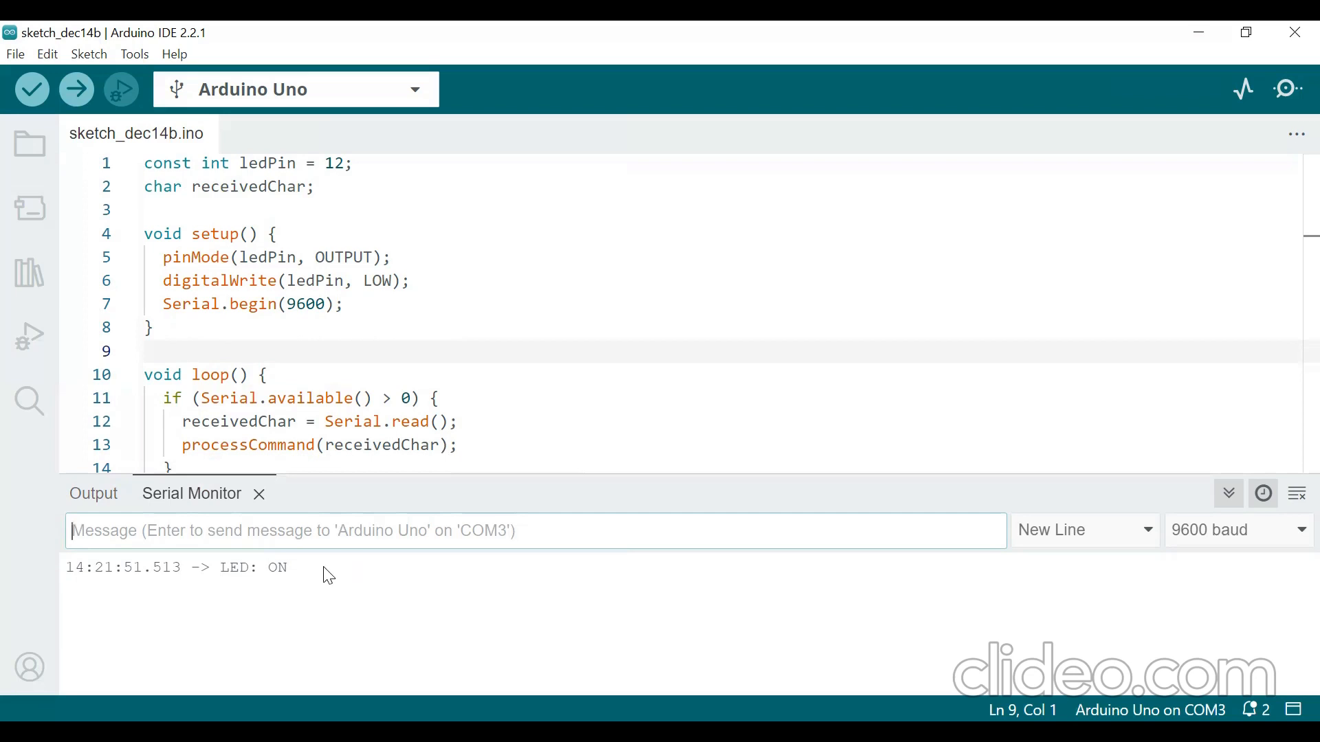
mouse_move(302, 594)
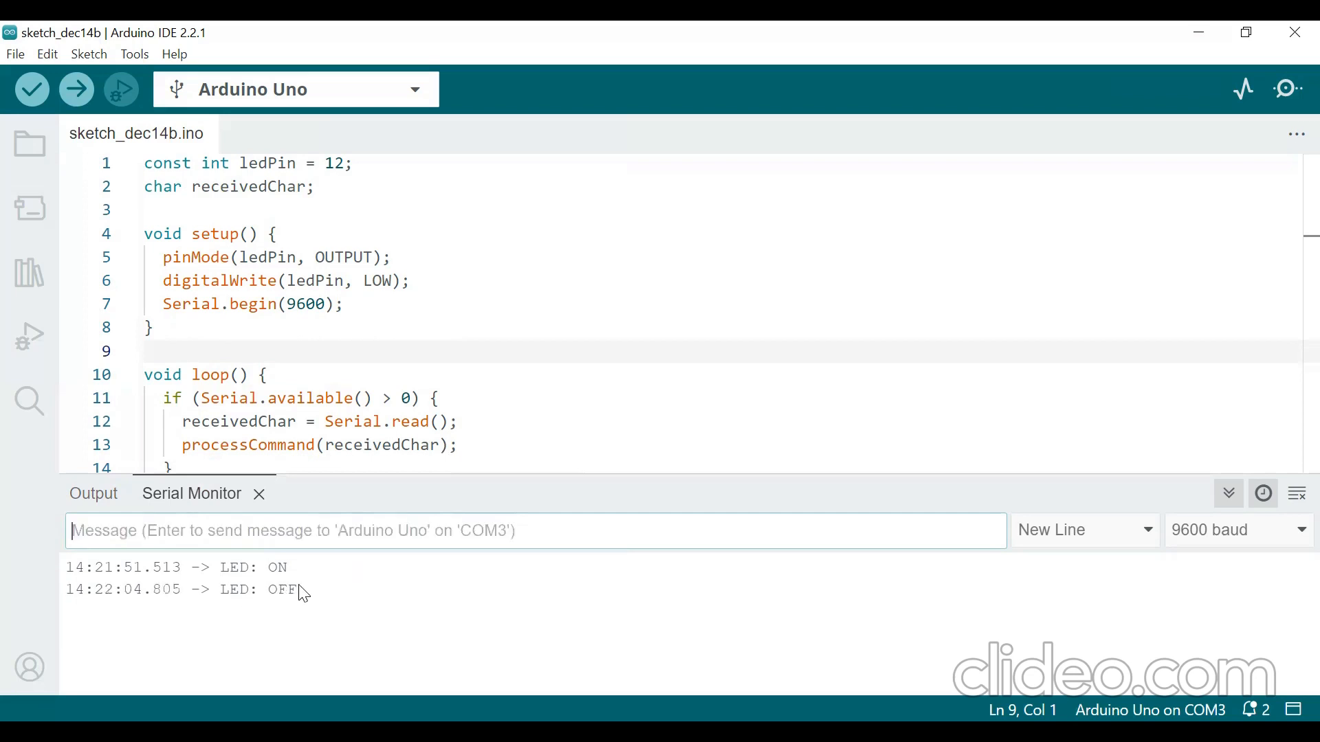
mouse_move(262, 608)
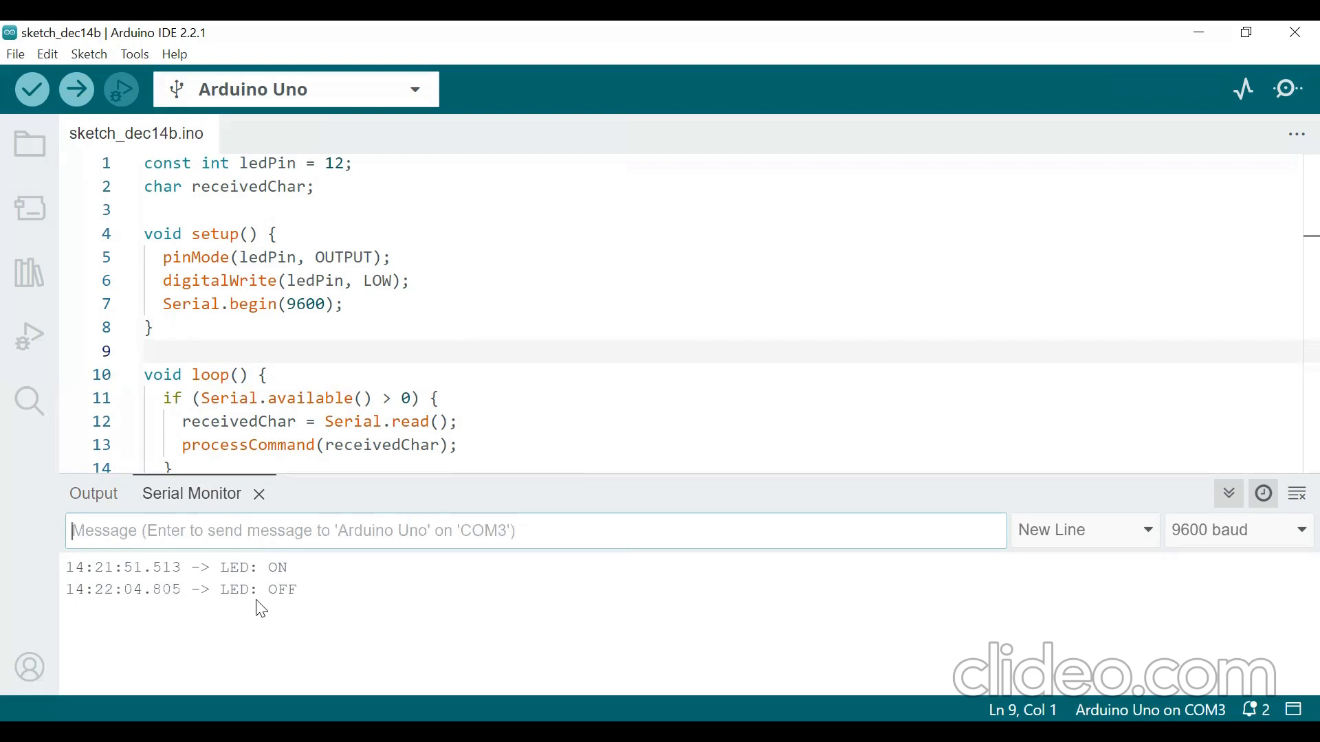
mouse_move(313, 597)
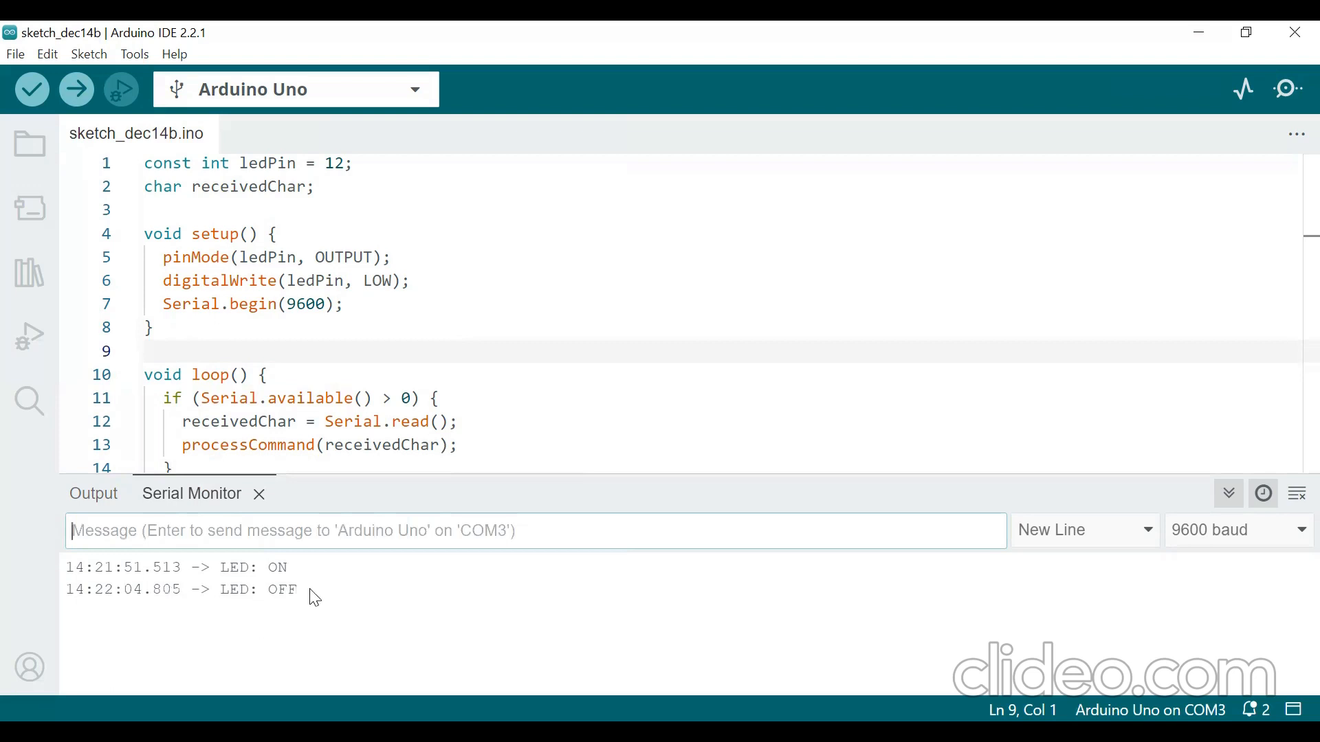
mouse_move(182, 583)
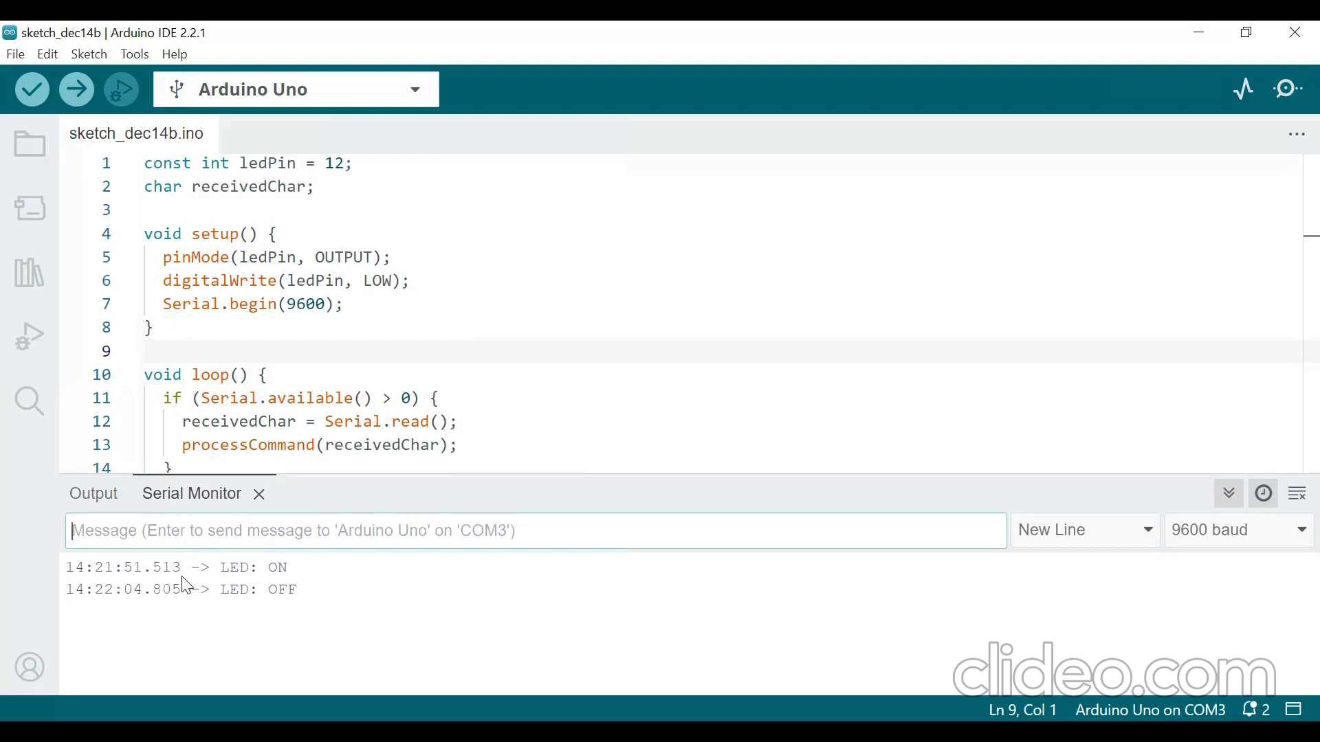
mouse_move(730, 566)
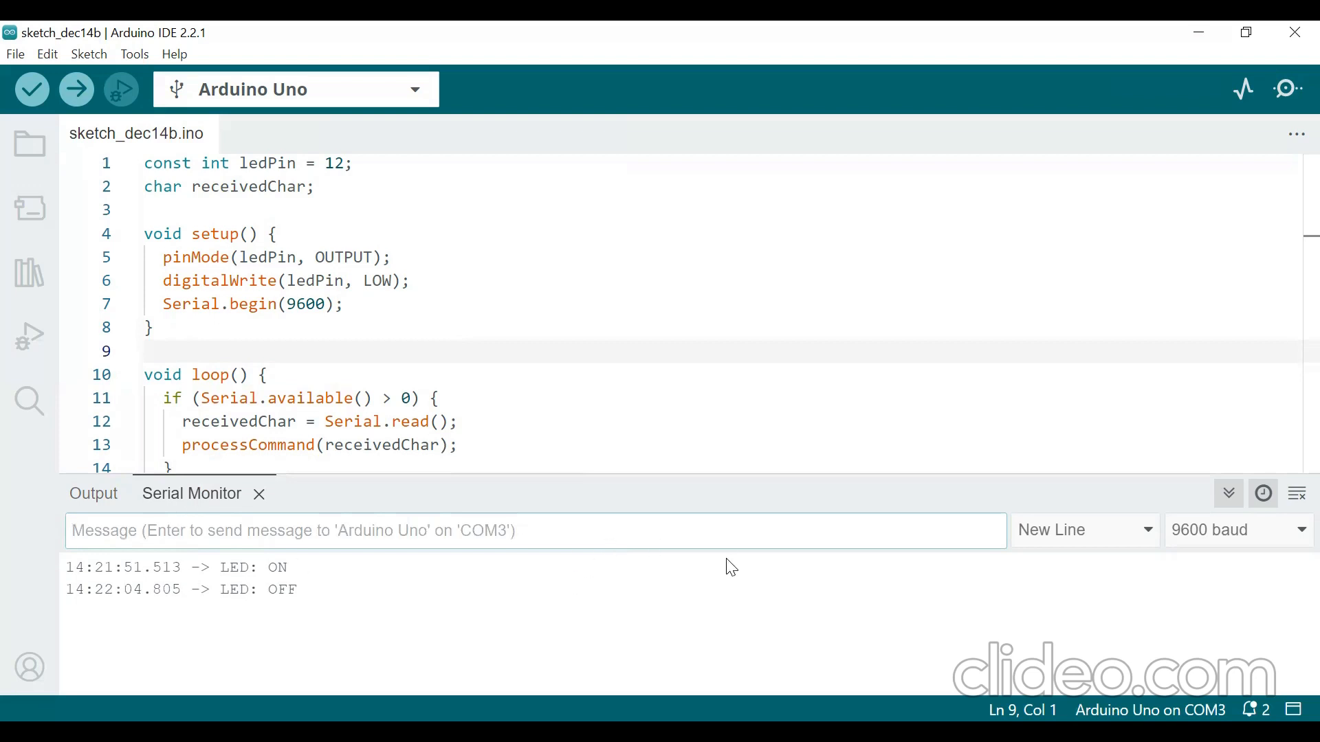
mouse_move(99, 599)
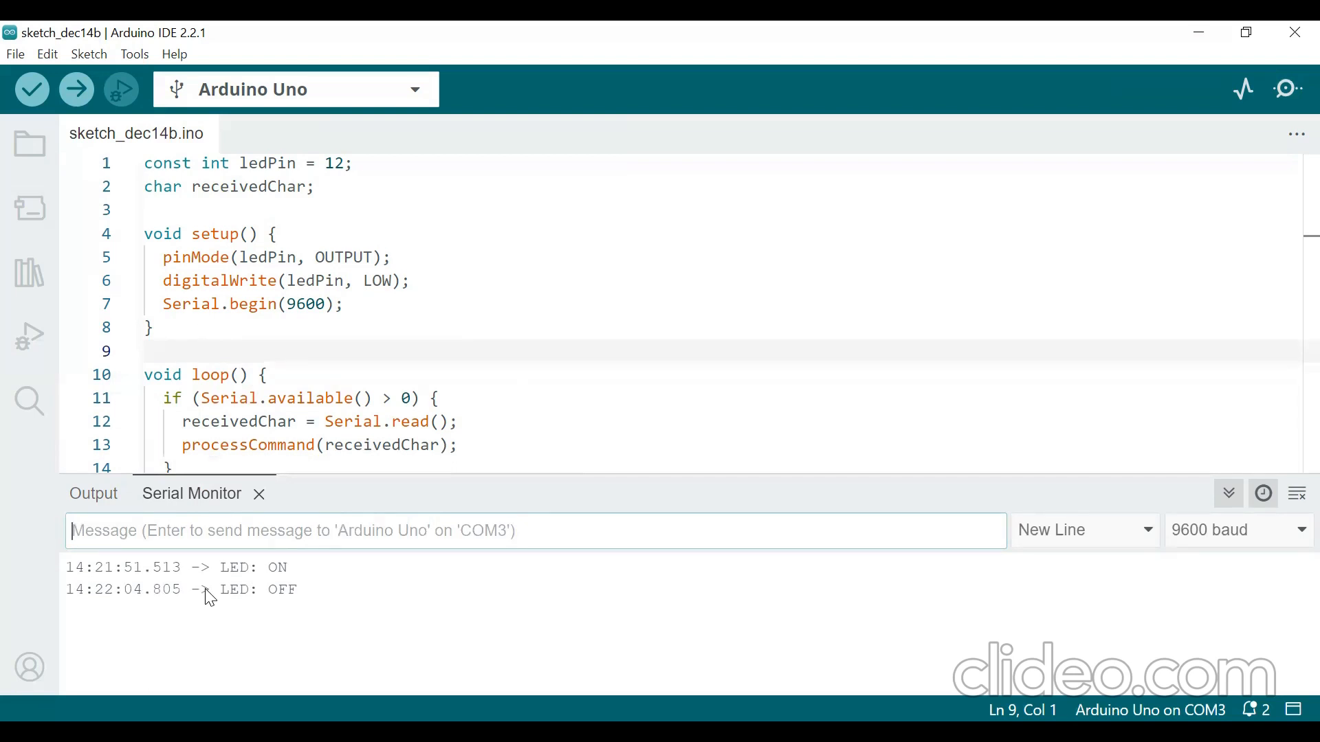
mouse_move(623, 203)
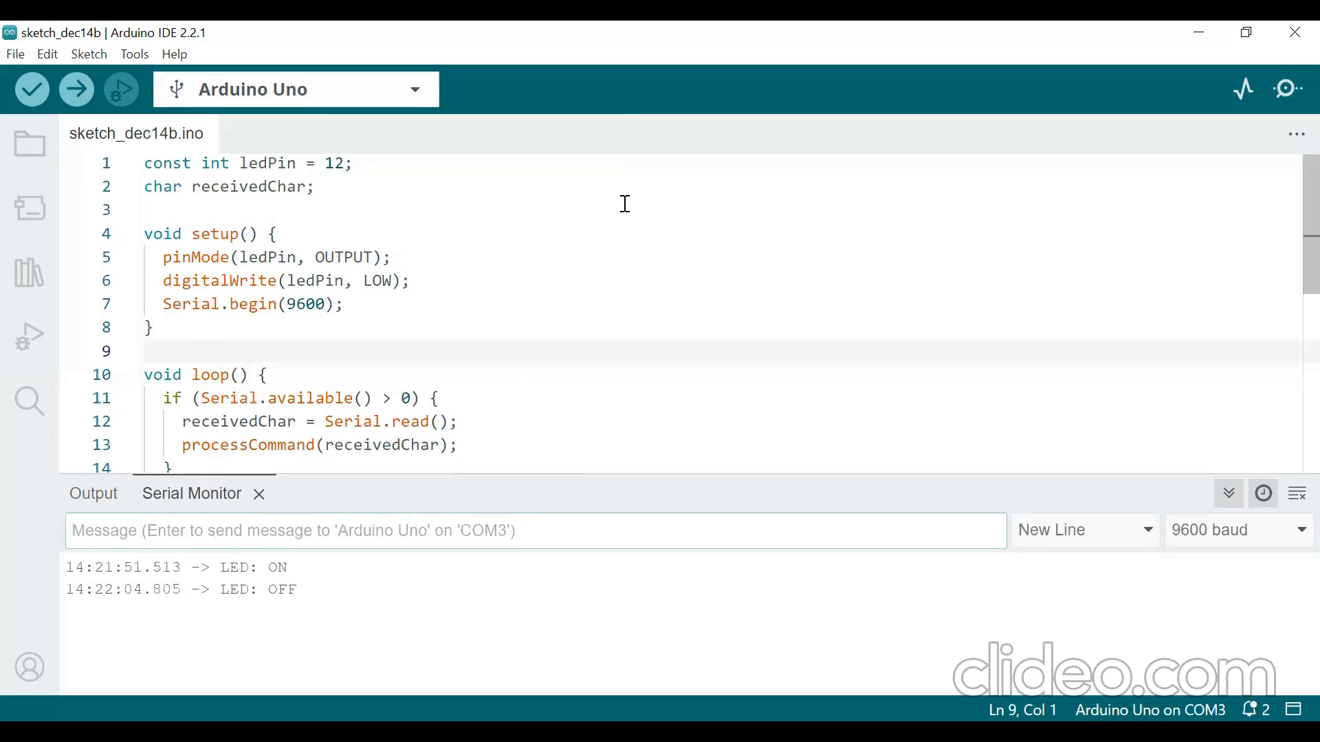